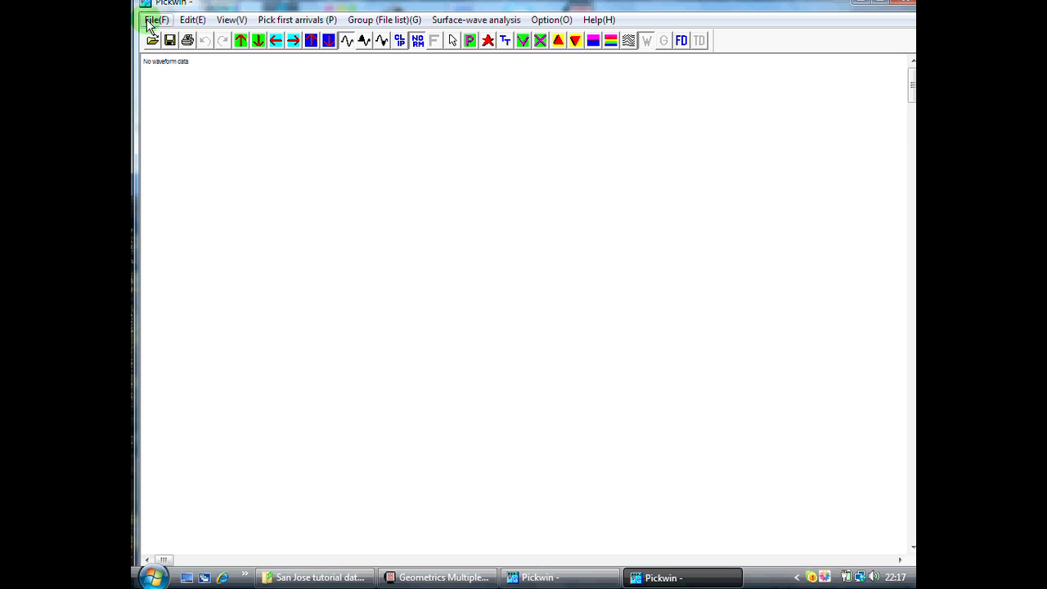
Open waveform record 1017 from the San Jose tutorial dataset folder
{"action": "left_click", "coordinate": [156, 19]}
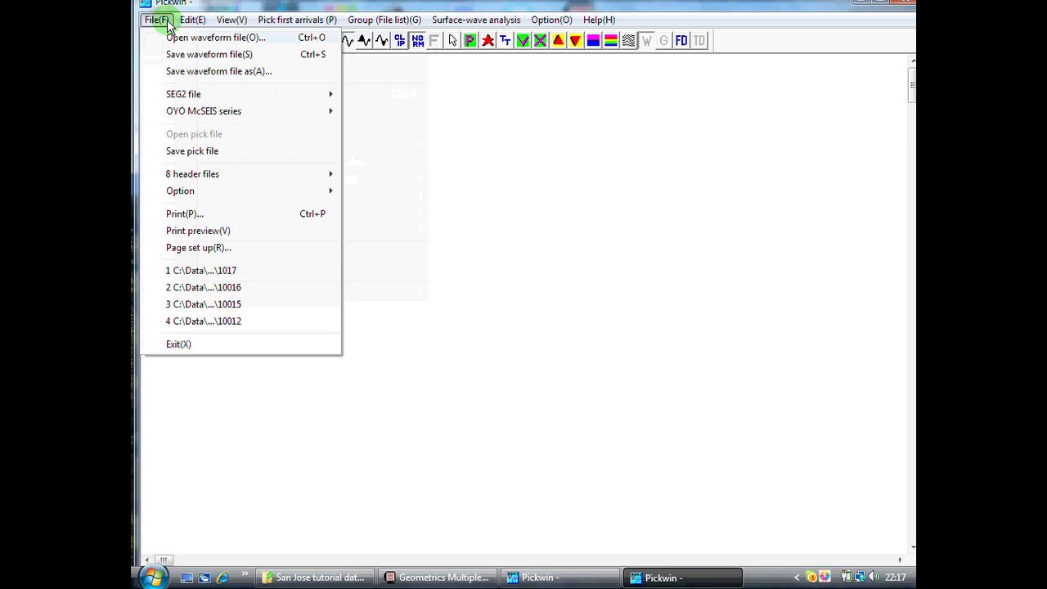
{"action": "left_click", "coordinate": [215, 37]}
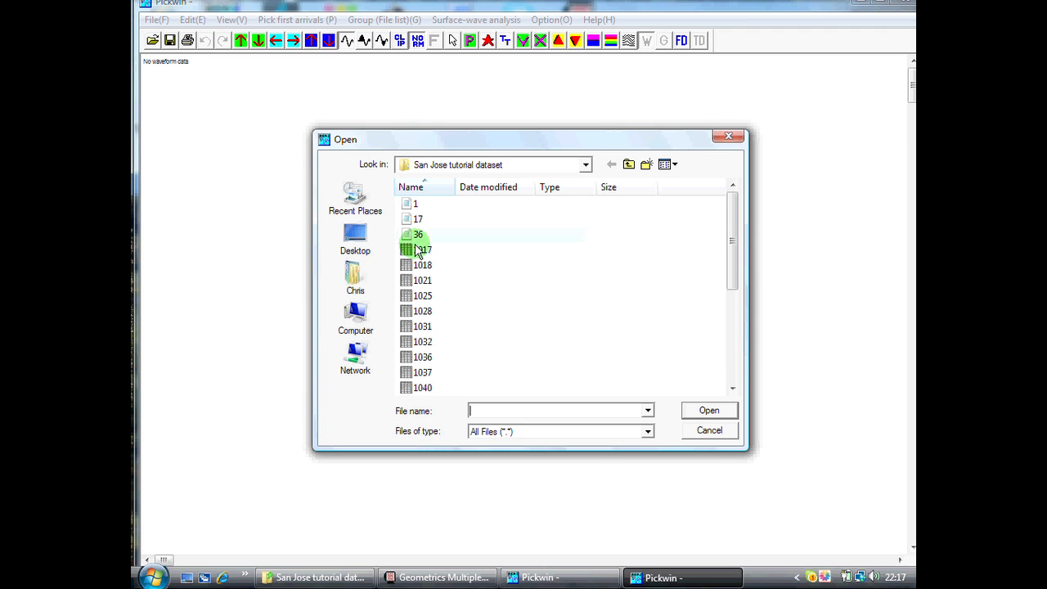
{"action": "left_click", "coordinate": [422, 249]}
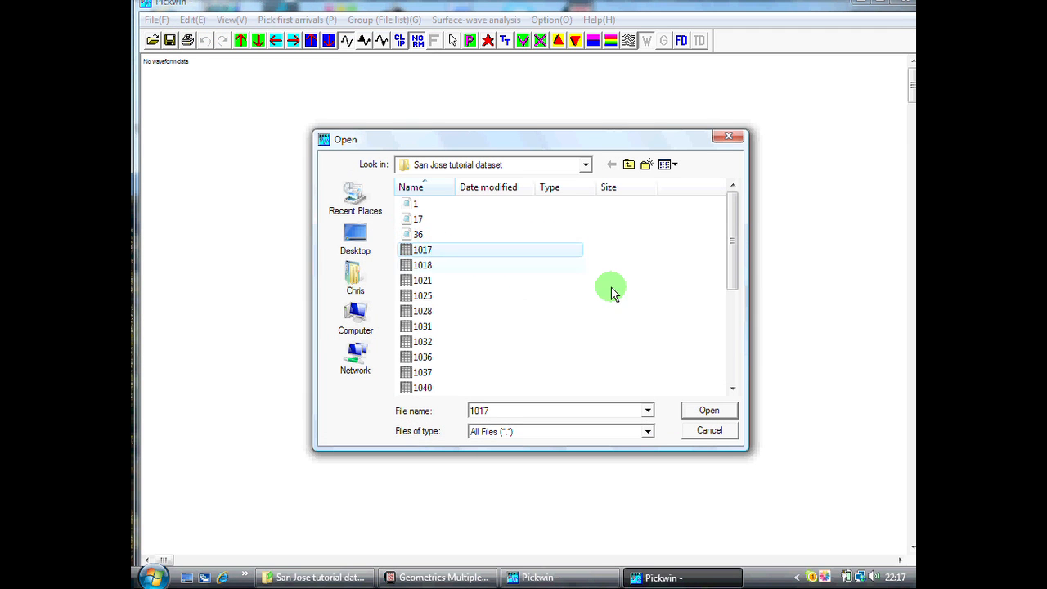
{"action": "left_click", "coordinate": [708, 410]}
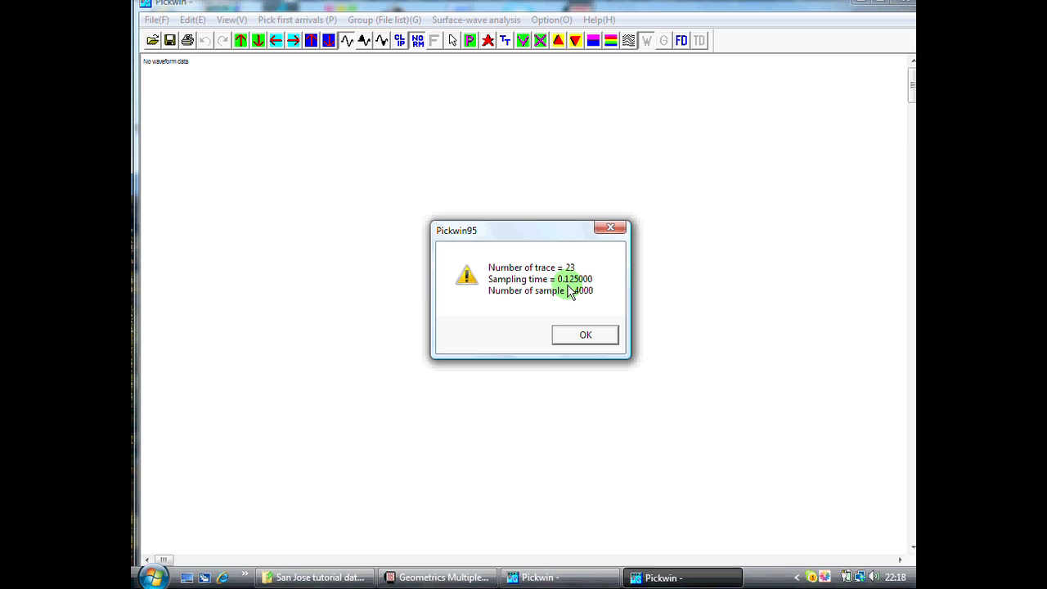
{"action": "mouse_move", "coordinate": [513, 294]}
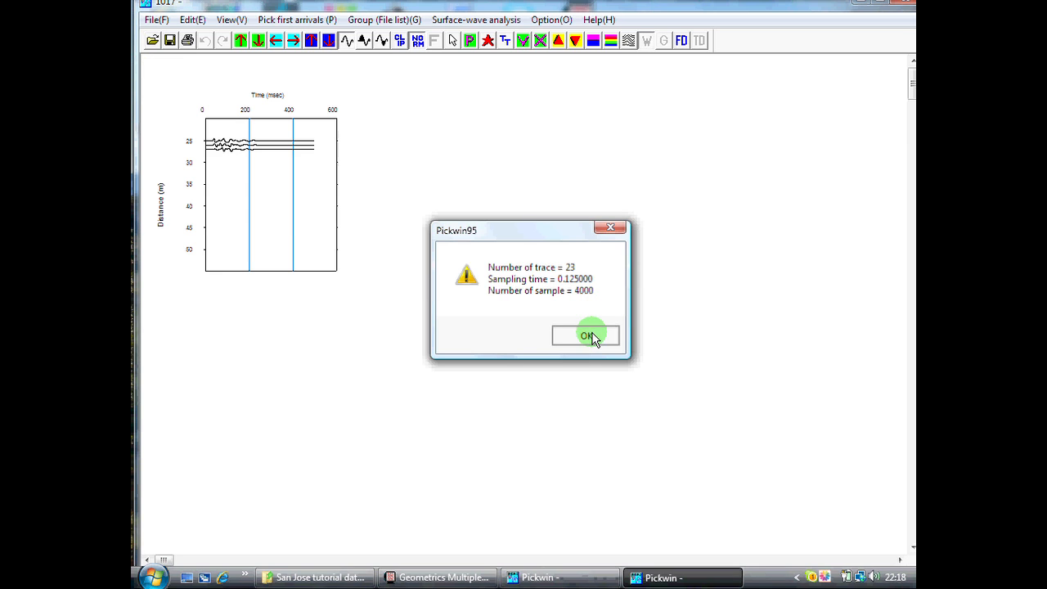
Dismiss the record info message and expand trace spacing and time axis twice each
{"action": "left_click", "coordinate": [586, 336]}
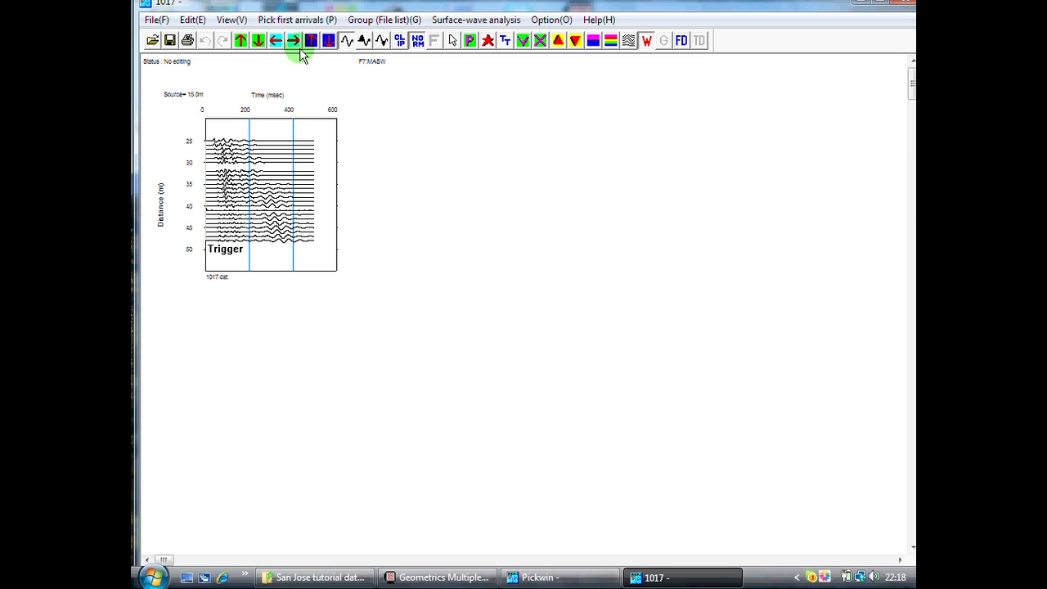
{"action": "left_click", "coordinate": [310, 40]}
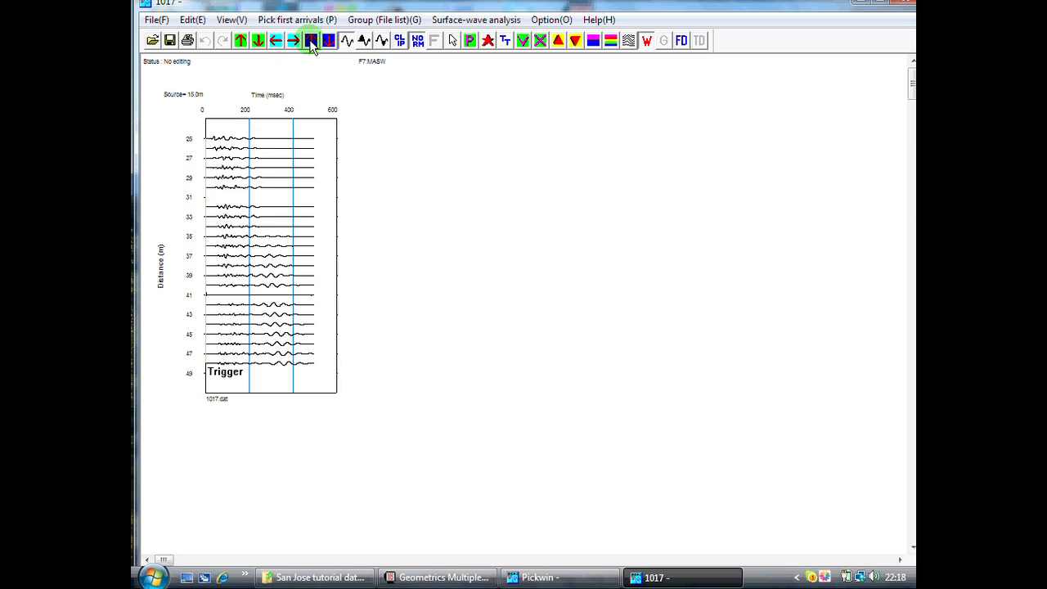
{"action": "left_click", "coordinate": [329, 40]}
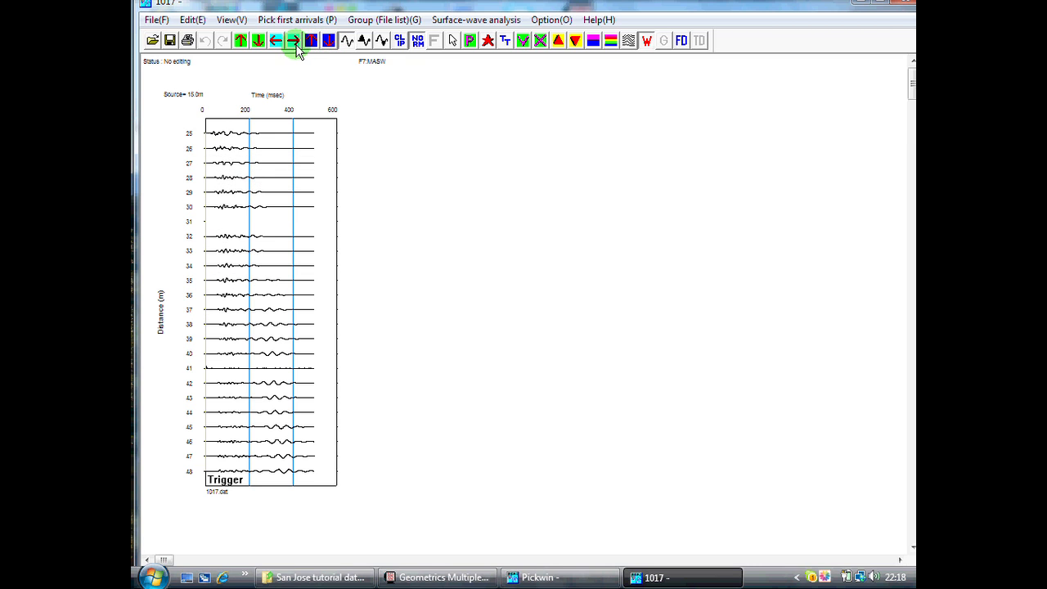
{"action": "left_click", "coordinate": [294, 40]}
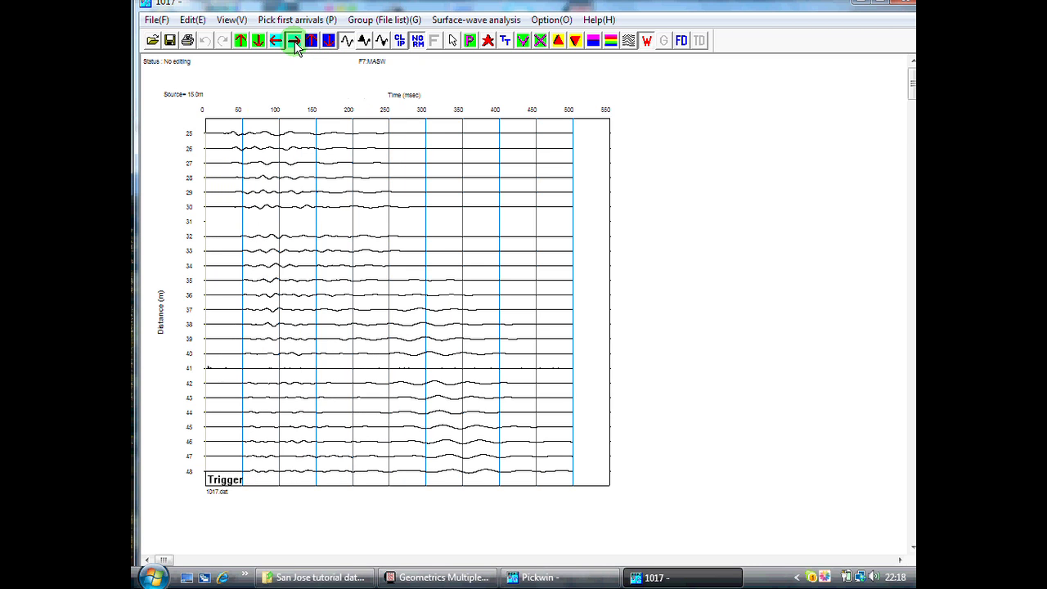
{"action": "left_click", "coordinate": [294, 40]}
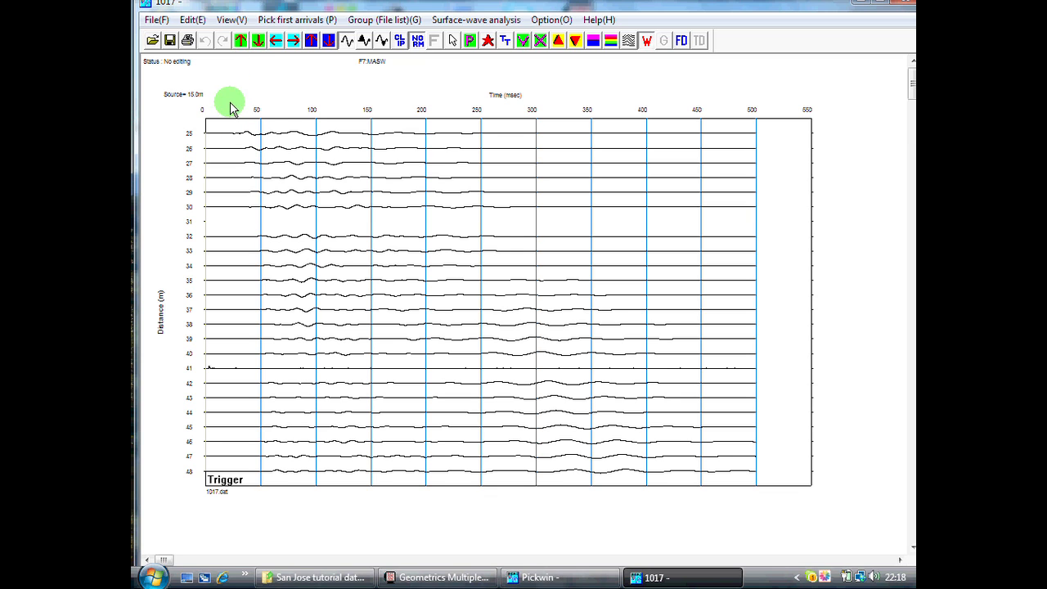
Boost record 1017's trace amplitudes three times so the wiggles appear larger
{"action": "left_click", "coordinate": [240, 40]}
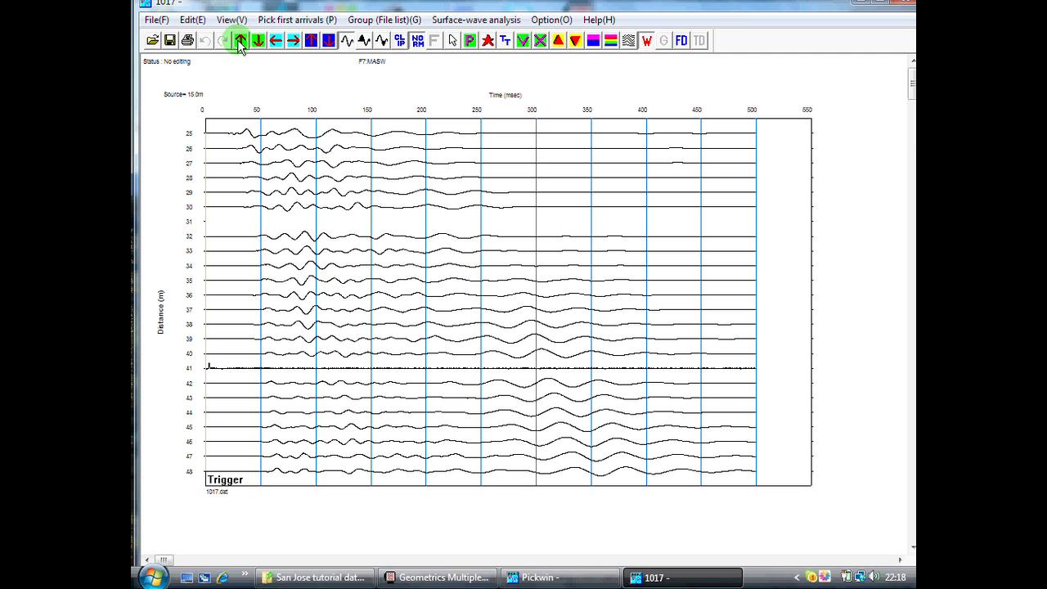
{"action": "left_click", "coordinate": [240, 40]}
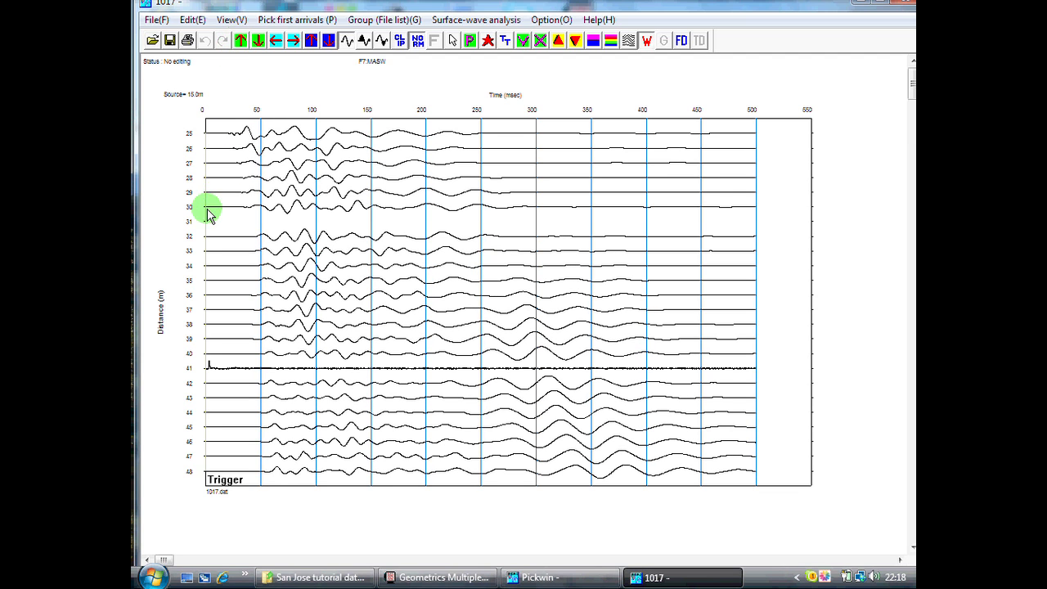
{"action": "mouse_move", "coordinate": [281, 224]}
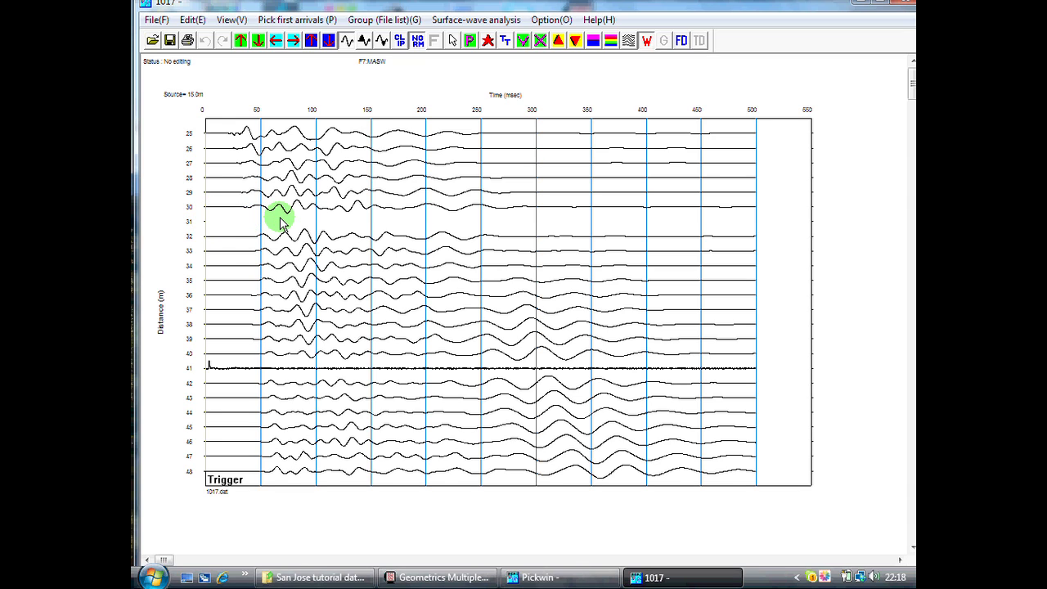
{"action": "mouse_move", "coordinate": [581, 211]}
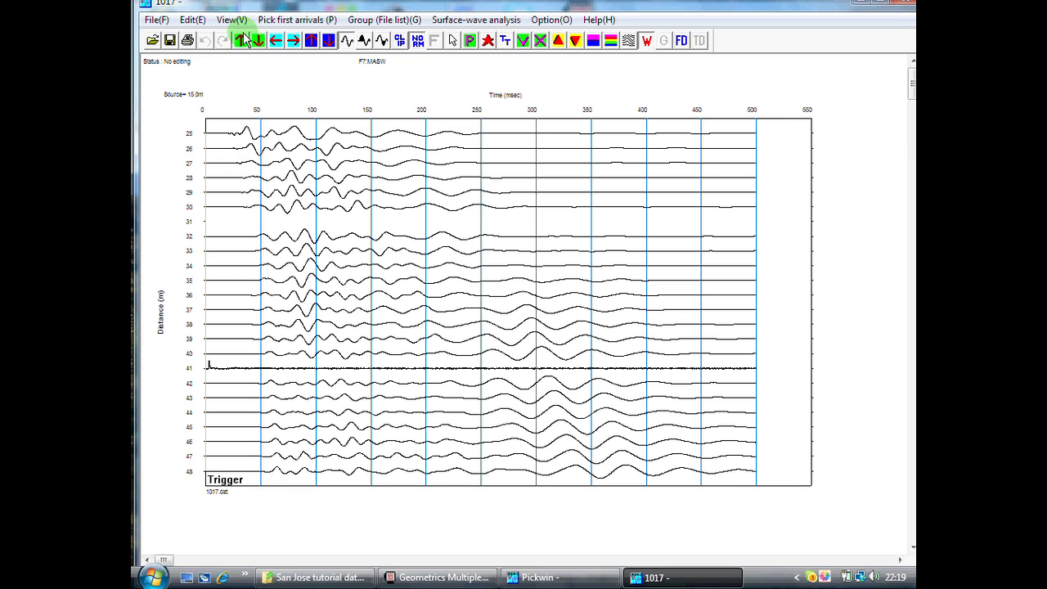
{"action": "left_click", "coordinate": [244, 40]}
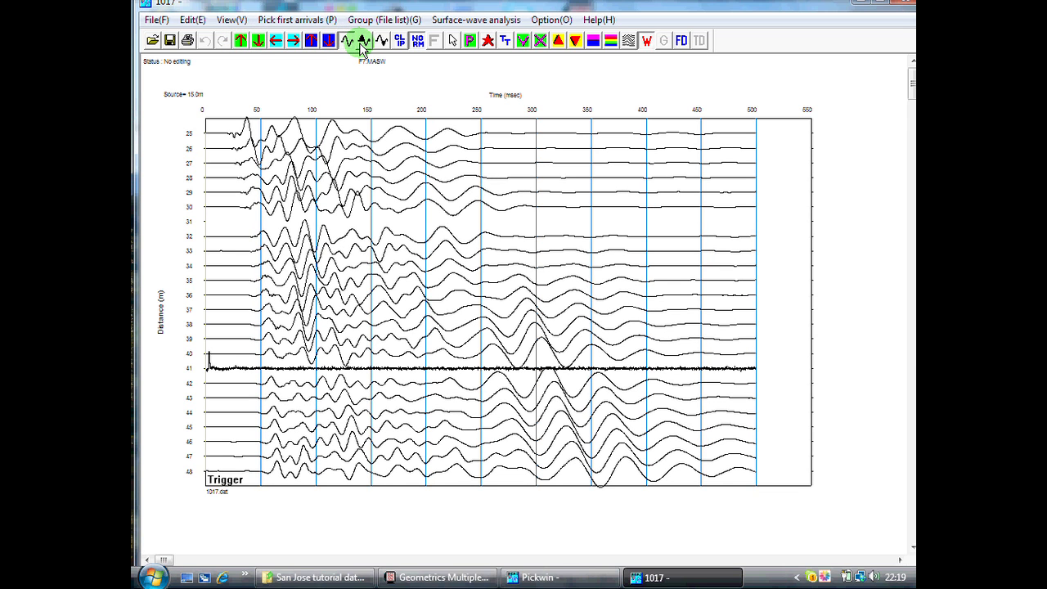
Switch record 1017 to variable-area display with black-filled positive peaks
{"action": "left_click", "coordinate": [363, 40]}
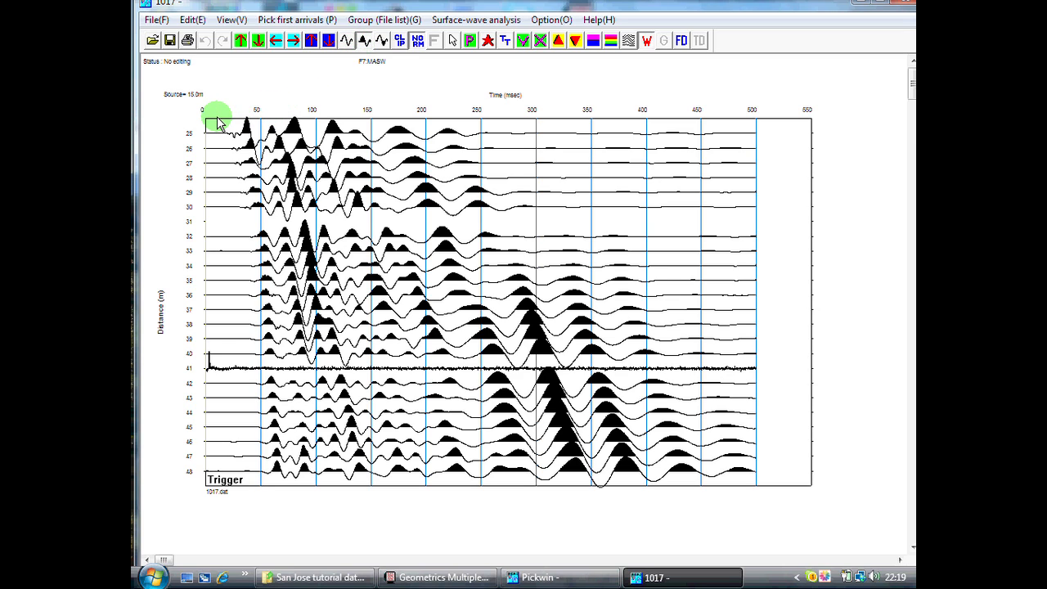
{"action": "mouse_move", "coordinate": [241, 172]}
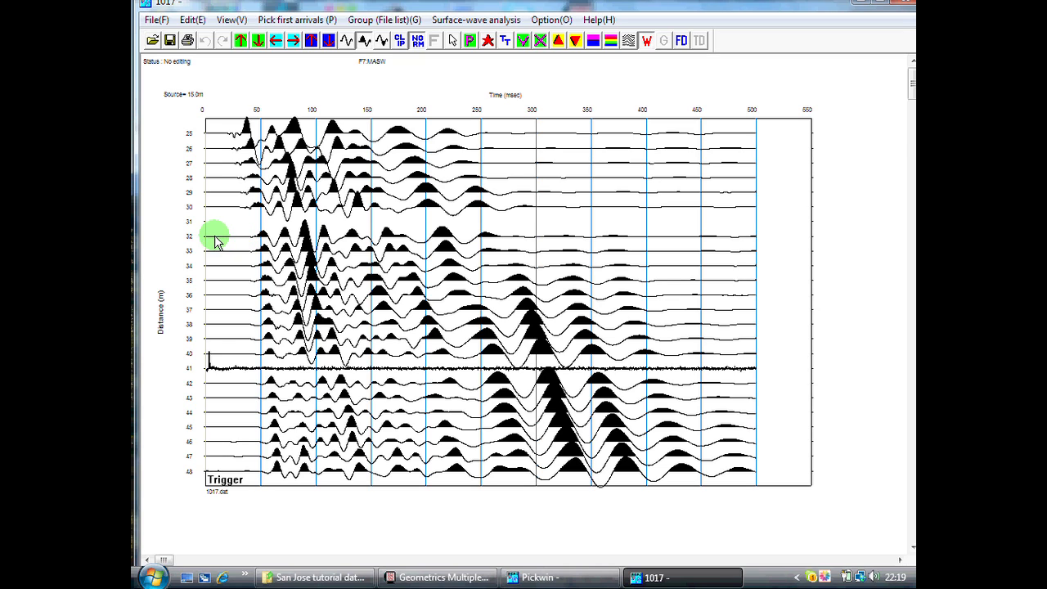
{"action": "mouse_move", "coordinate": [209, 240]}
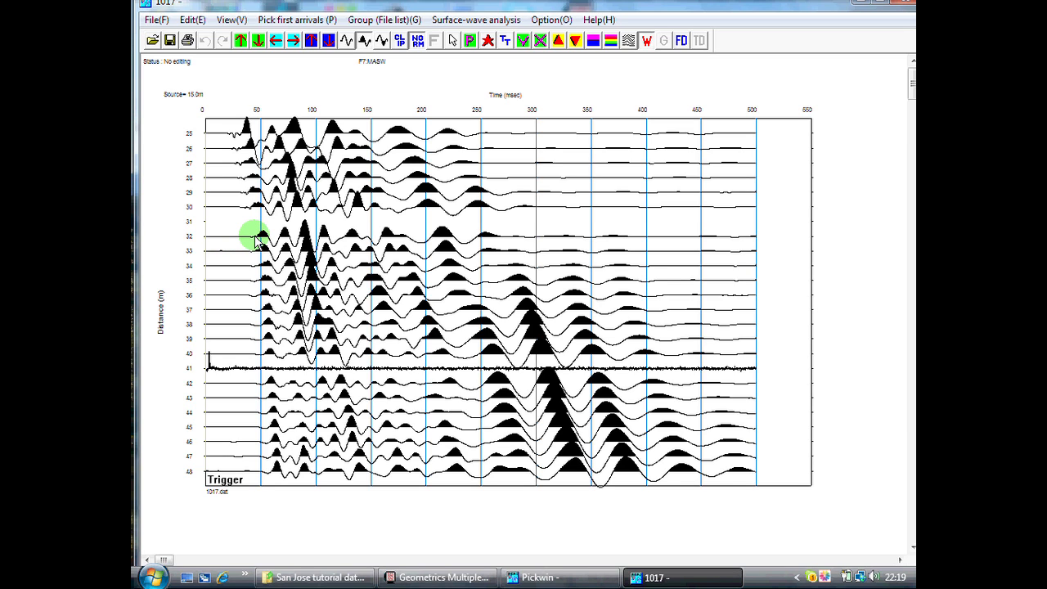
{"action": "mouse_move", "coordinate": [188, 164]}
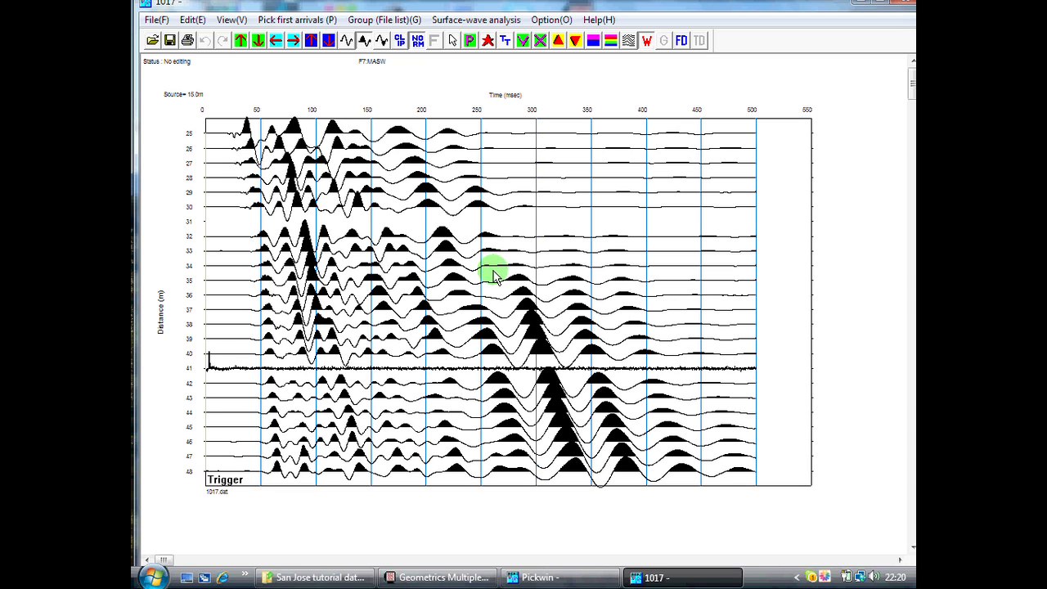
{"action": "left_click", "coordinate": [231, 20]}
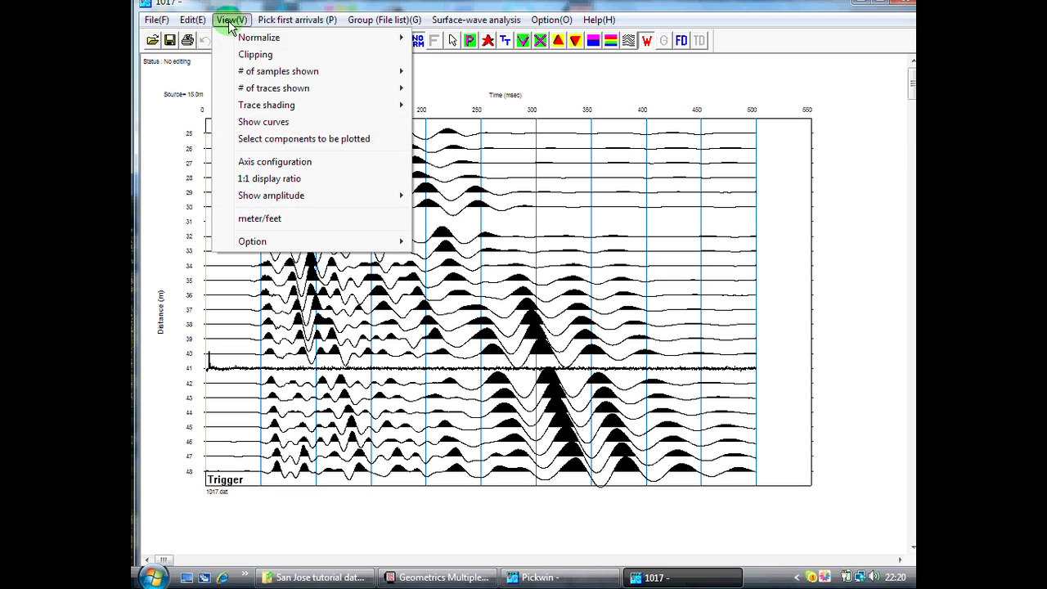
{"action": "mouse_move", "coordinate": [278, 71]}
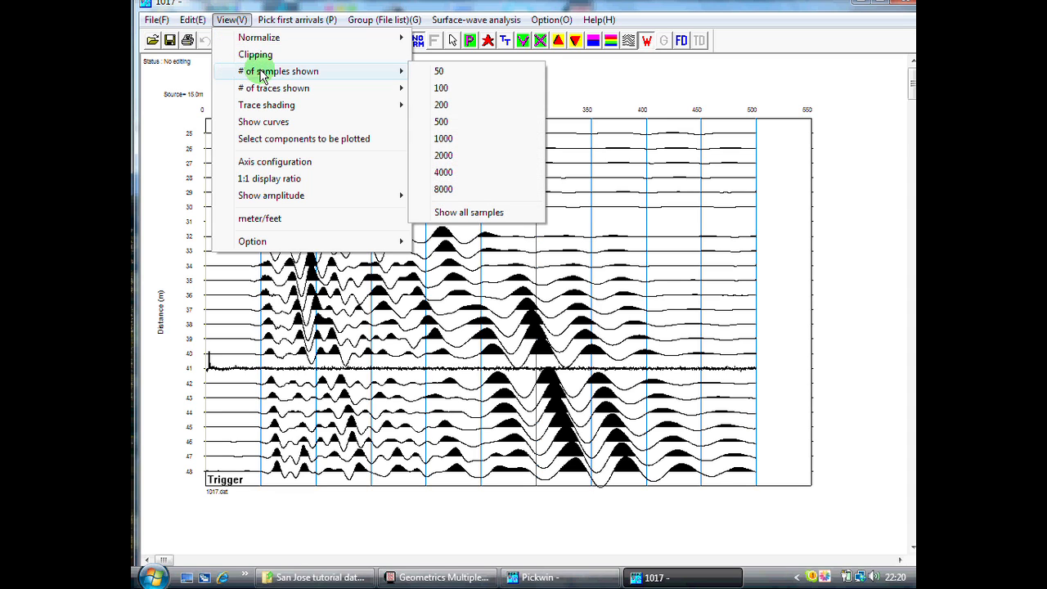
{"action": "mouse_move", "coordinate": [424, 74]}
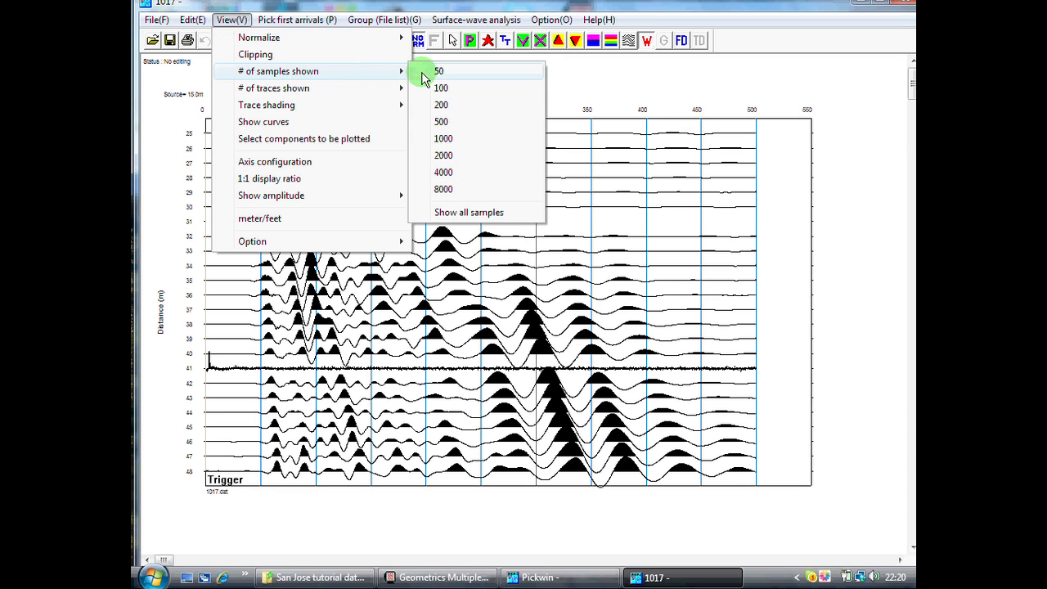
{"action": "mouse_move", "coordinate": [469, 212]}
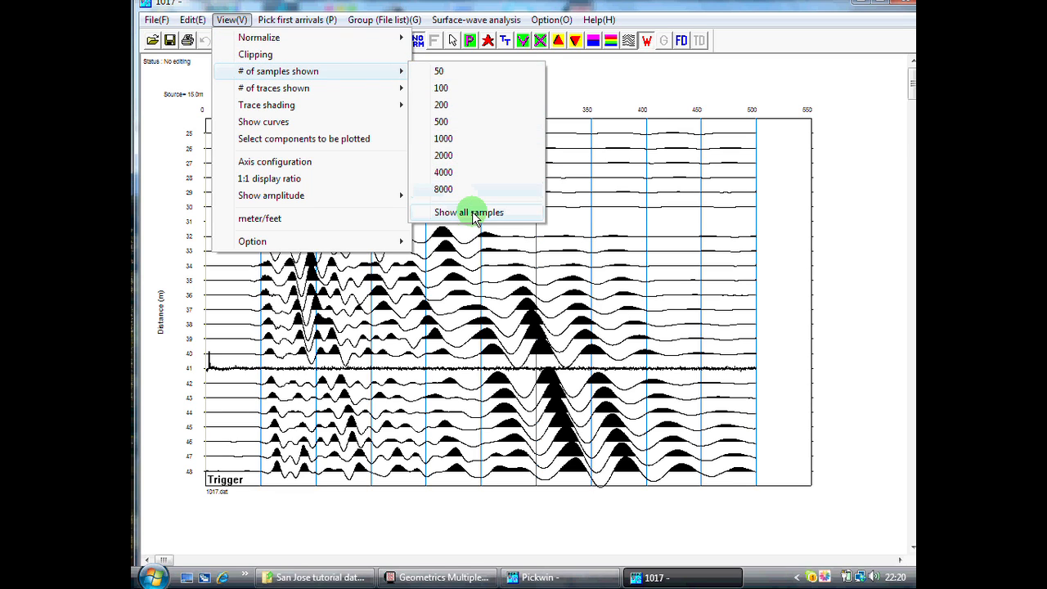
{"action": "mouse_move", "coordinate": [450, 138]}
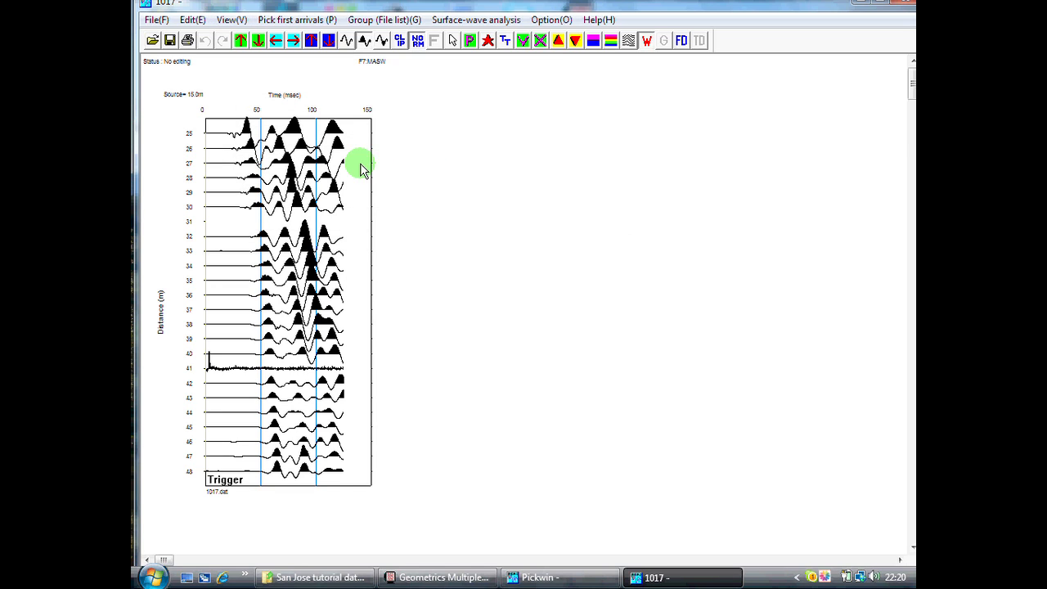
{"action": "mouse_move", "coordinate": [450, 206]}
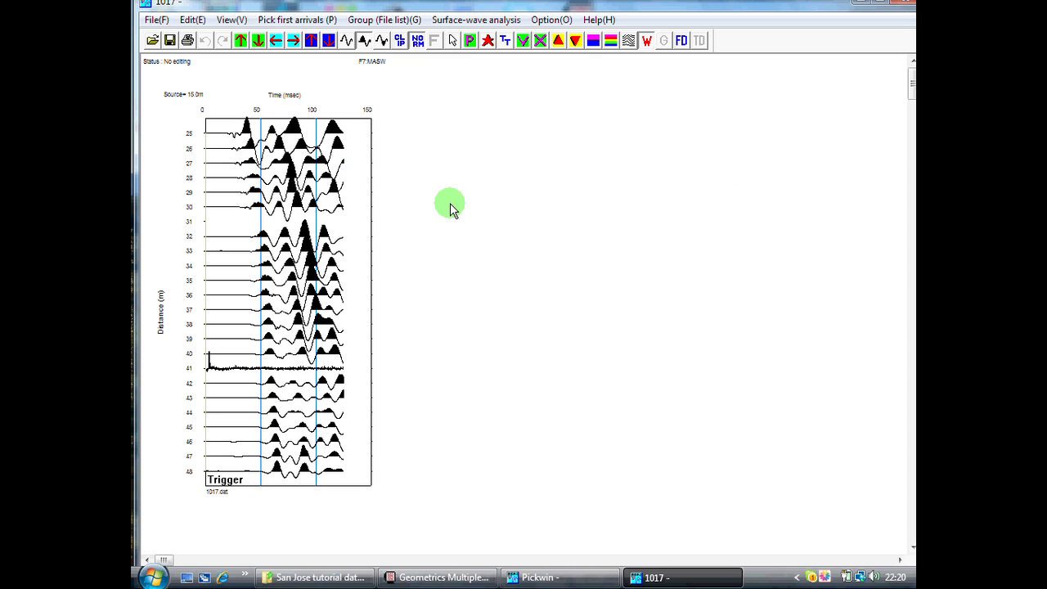
{"action": "mouse_move", "coordinate": [480, 260]}
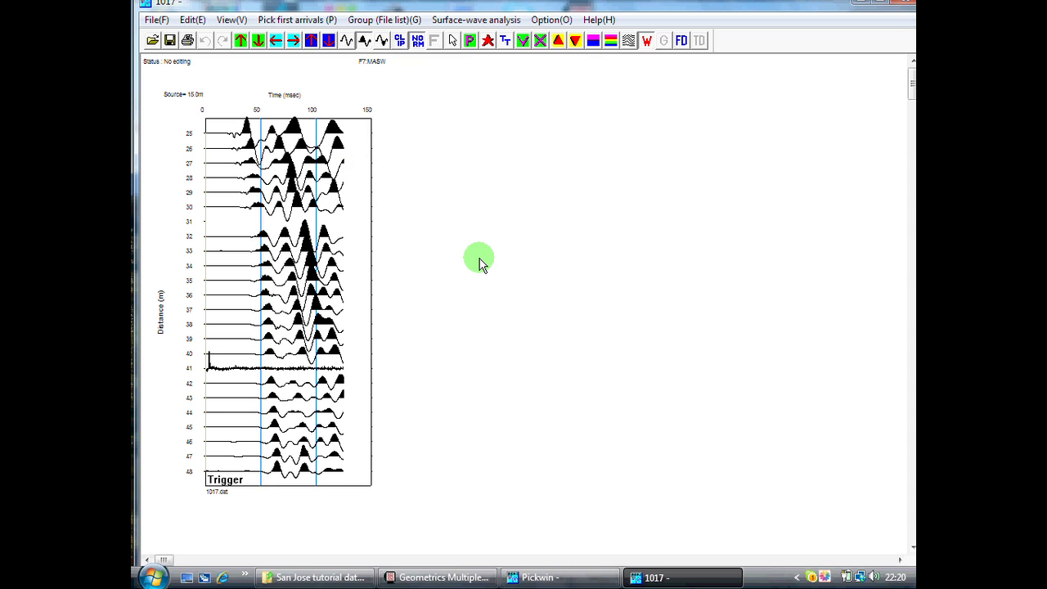
{"action": "mouse_move", "coordinate": [229, 143]}
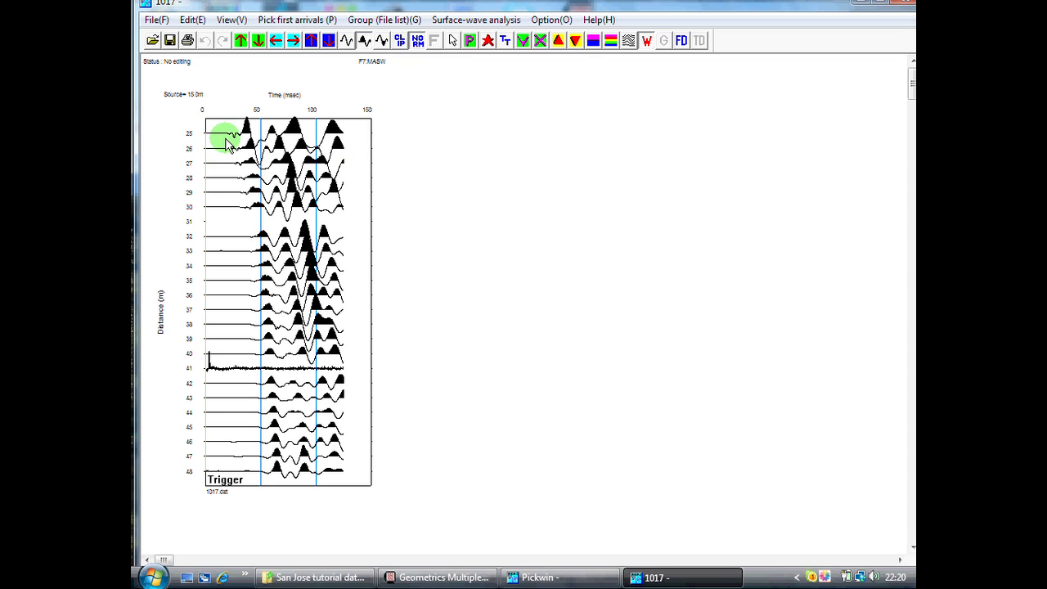
{"action": "mouse_move", "coordinate": [242, 434]}
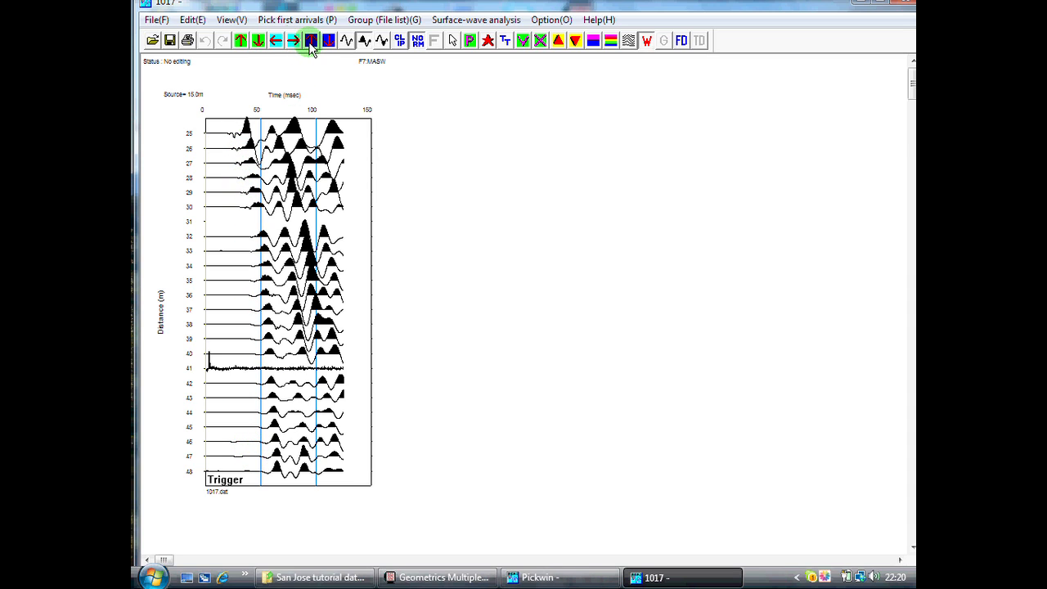
Stretch the time and distance axes, toggle the peak fill back on, and disable clipping
{"action": "left_click", "coordinate": [293, 40]}
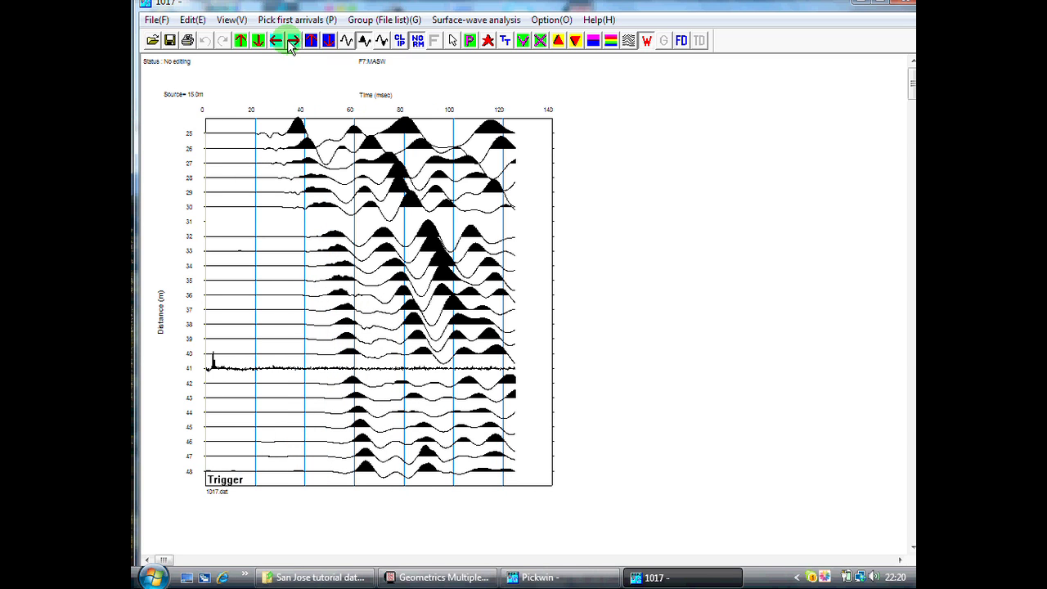
{"action": "left_click", "coordinate": [293, 40]}
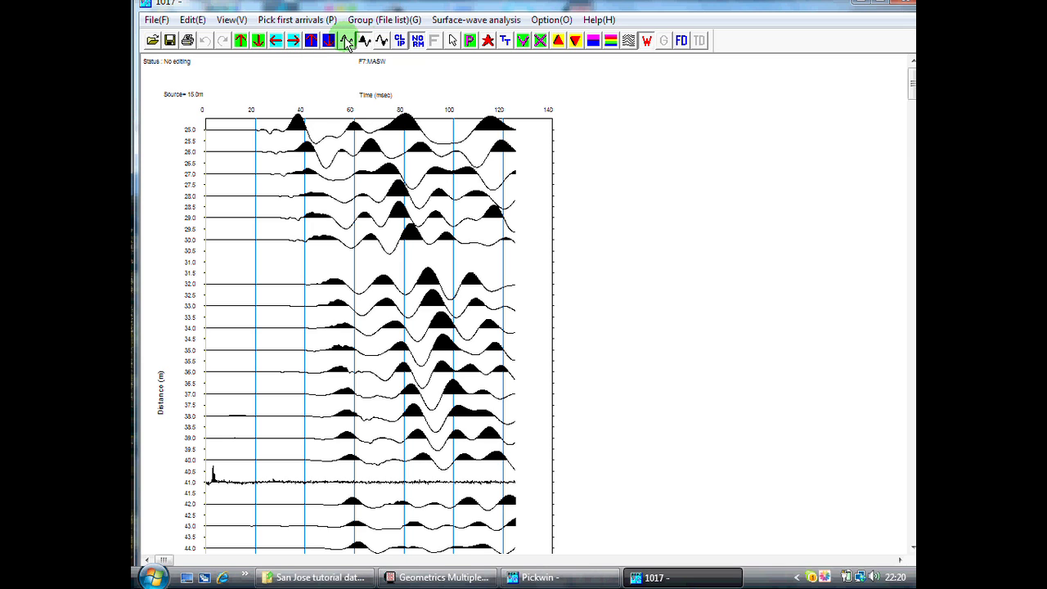
{"action": "left_click", "coordinate": [347, 40]}
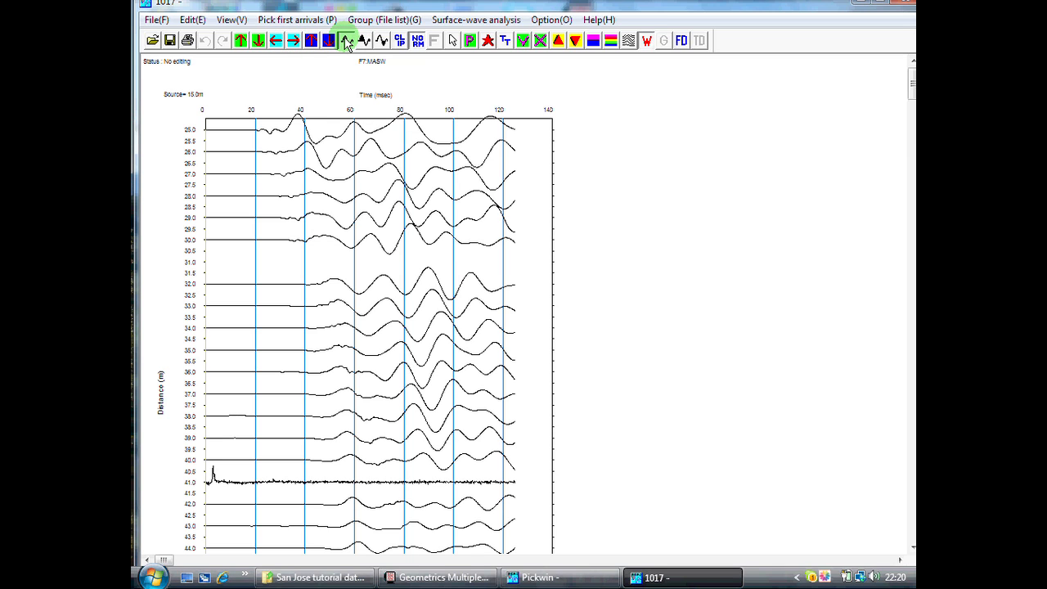
{"action": "left_click", "coordinate": [364, 41]}
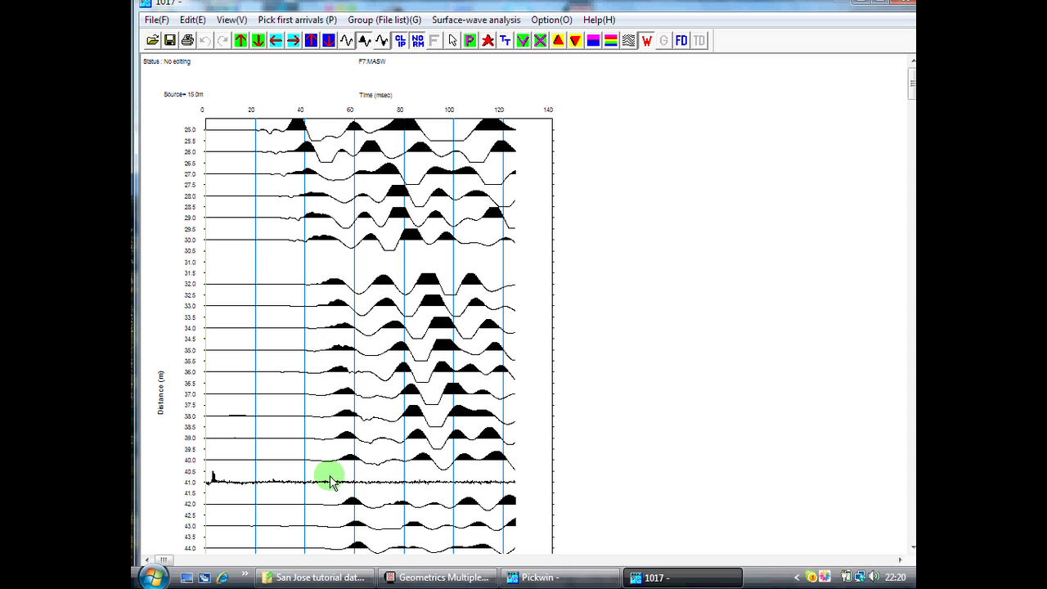
{"action": "mouse_move", "coordinate": [344, 500]}
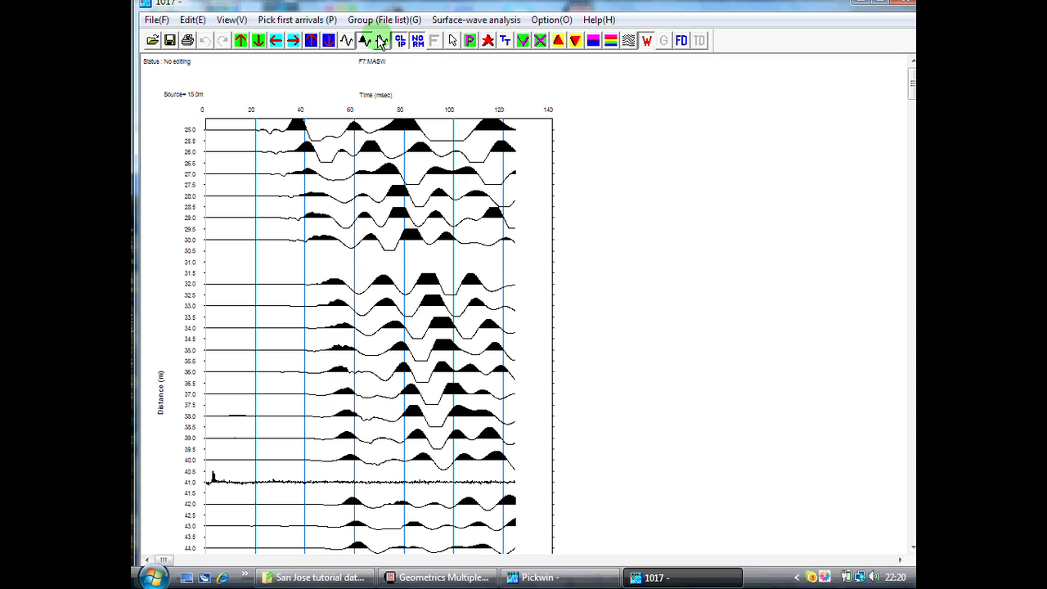
{"action": "left_click", "coordinate": [400, 40]}
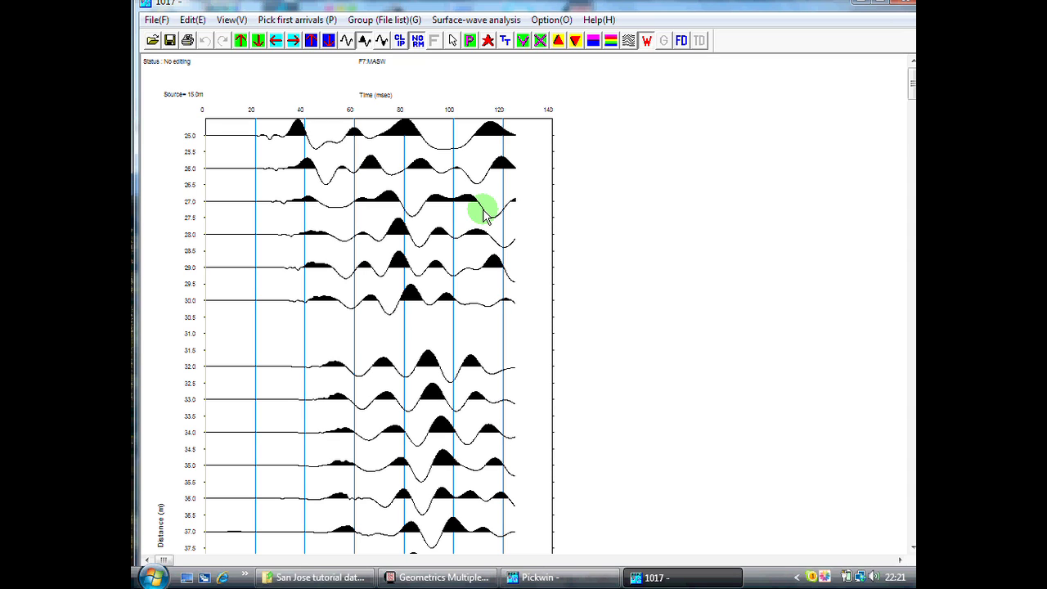
{"action": "mouse_move", "coordinate": [475, 189]}
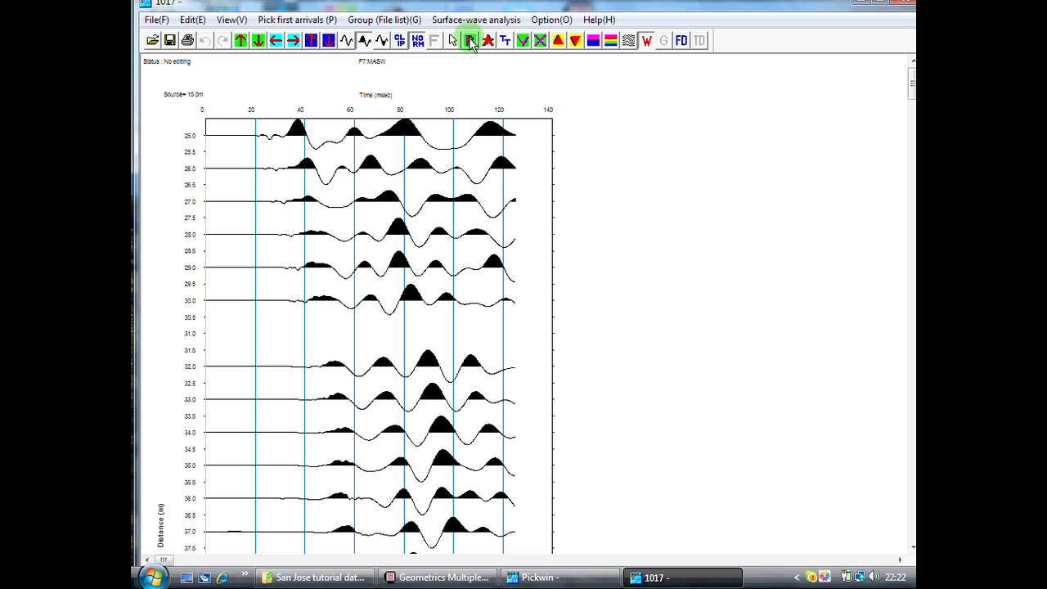
Auto-pick first arrivals on all record 1017 traces and boost trace amplitudes
{"action": "left_click", "coordinate": [471, 40]}
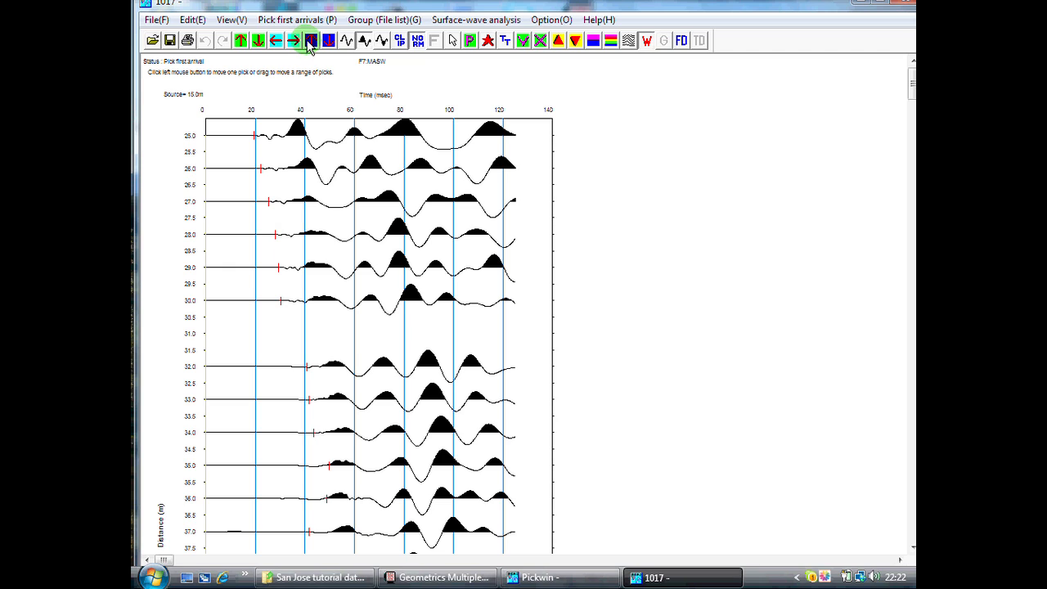
{"action": "left_click", "coordinate": [311, 41]}
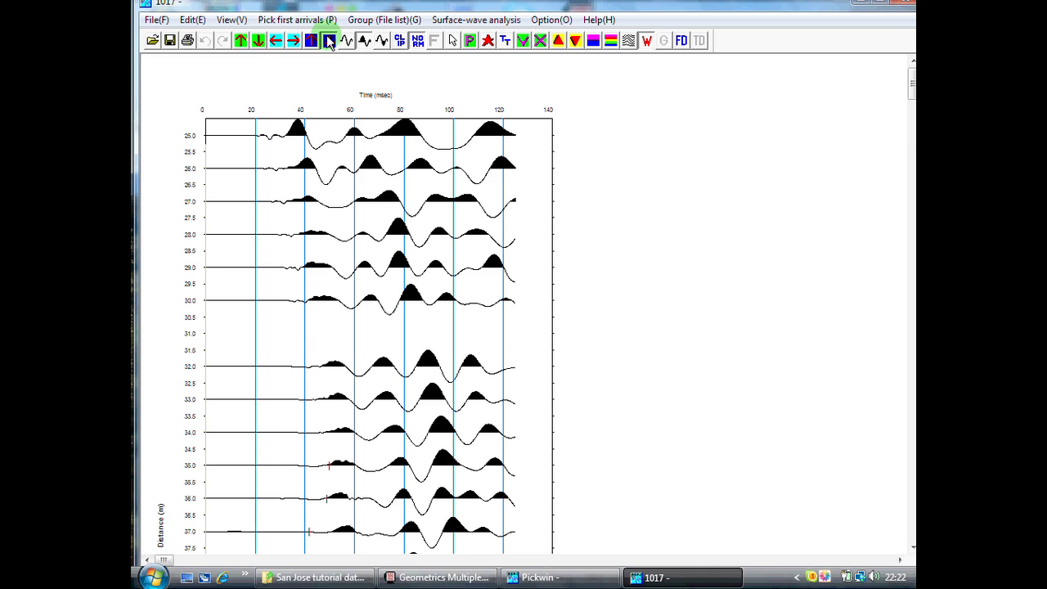
{"action": "left_click", "coordinate": [240, 40]}
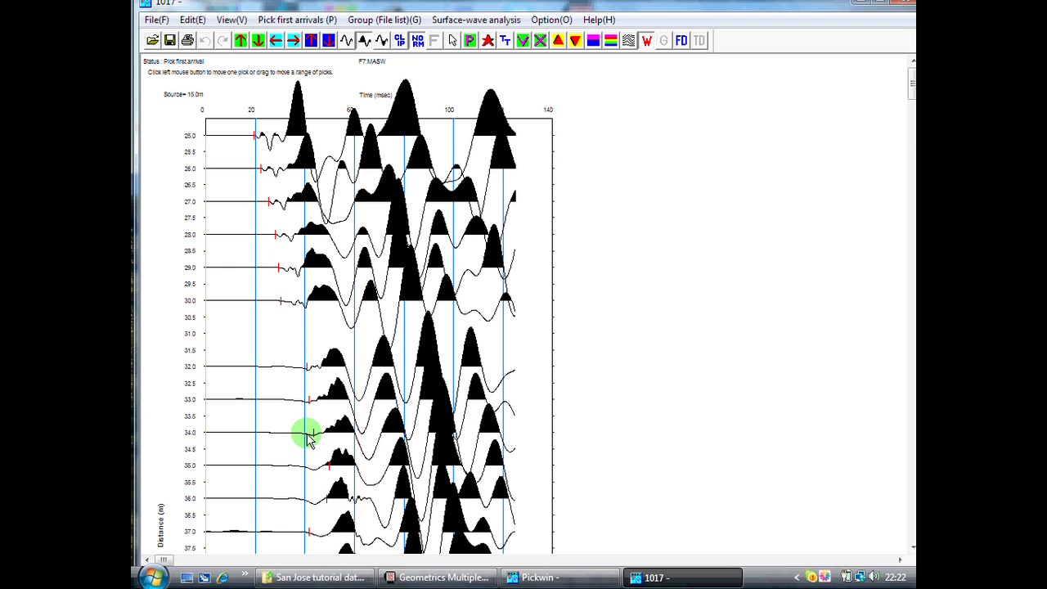
{"action": "mouse_move", "coordinate": [306, 466]}
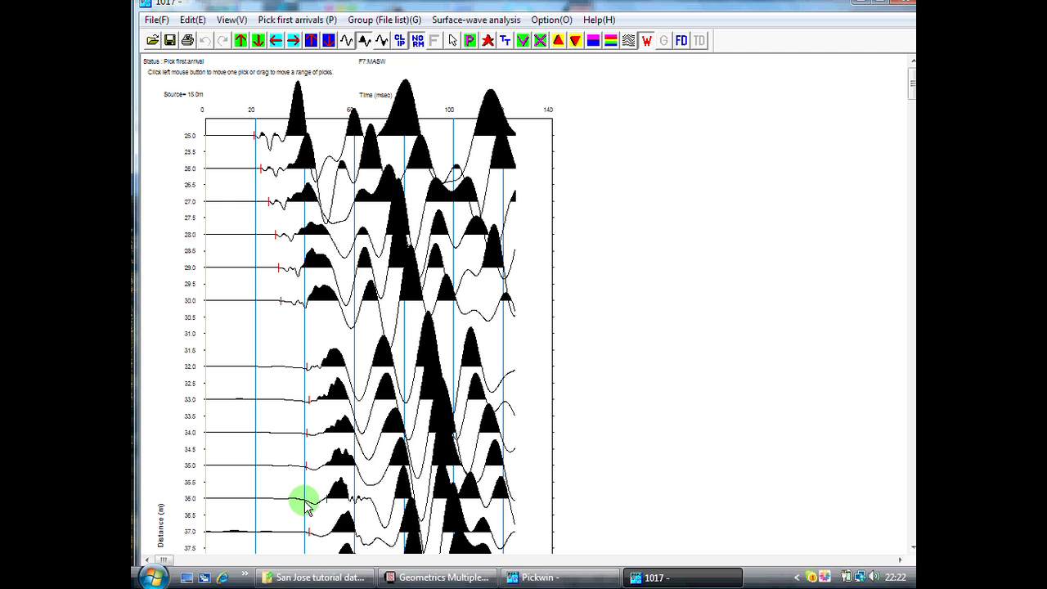
{"action": "mouse_move", "coordinate": [609, 369]}
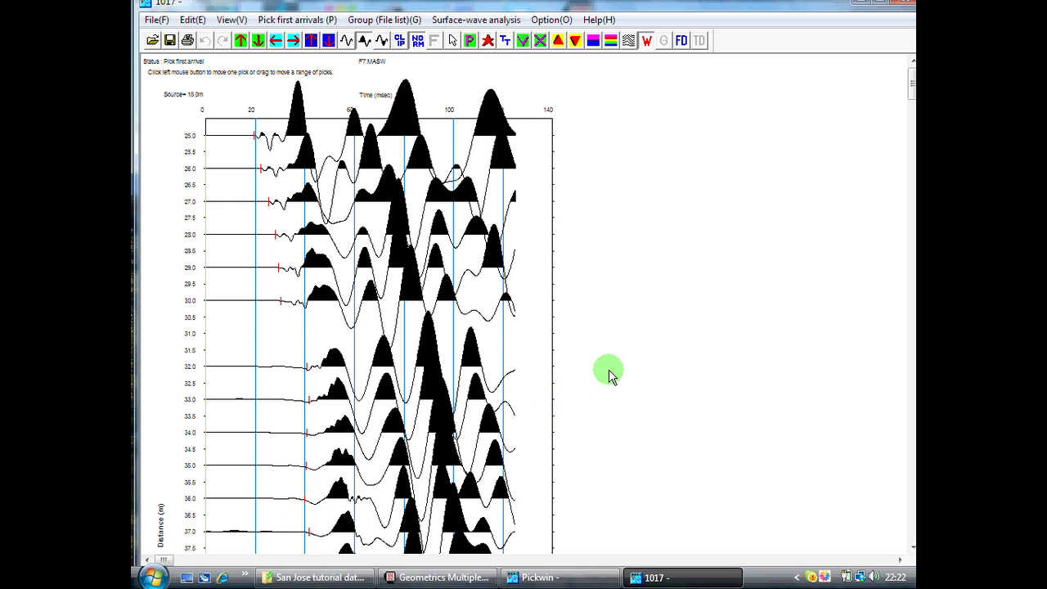
{"action": "mouse_move", "coordinate": [602, 364]}
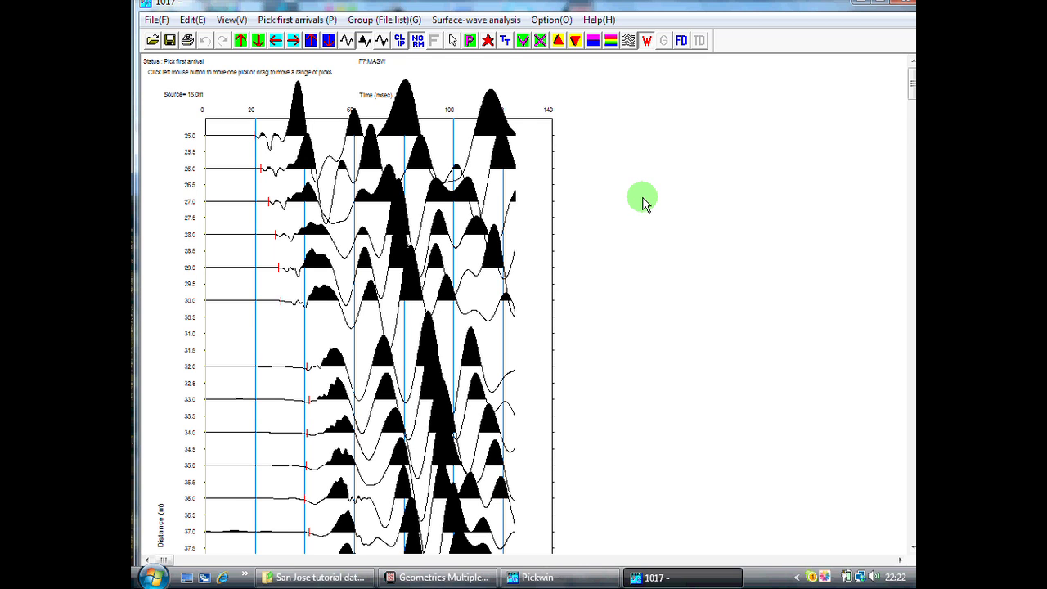
Scroll through record 1017 reviewing the red picks from 25 m to 48 m
{"action": "scroll", "scroll_direction": "down", "scroll_amount": 3}
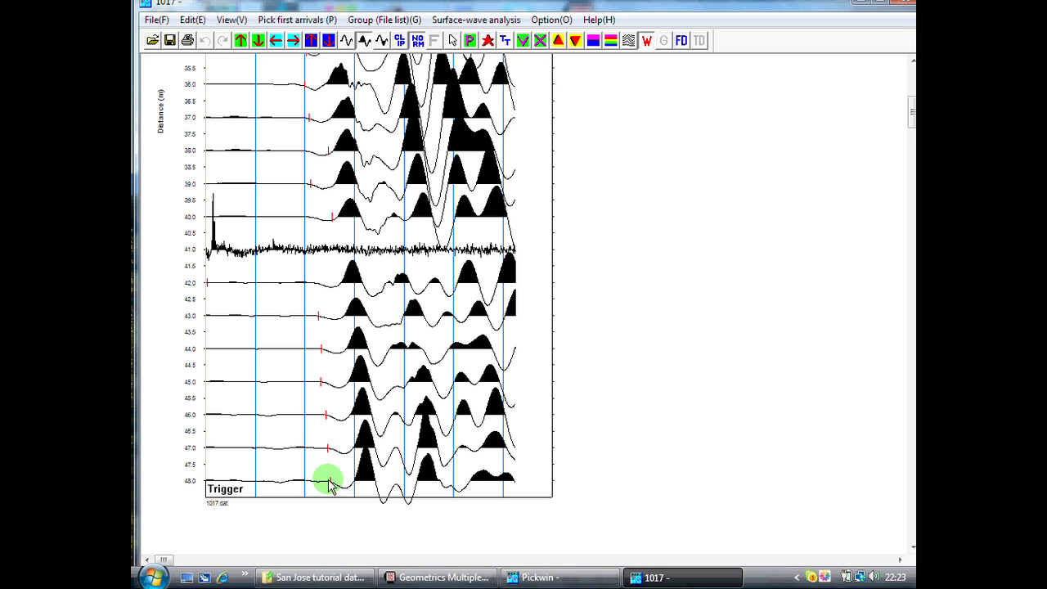
{"action": "mouse_move", "coordinate": [327, 467]}
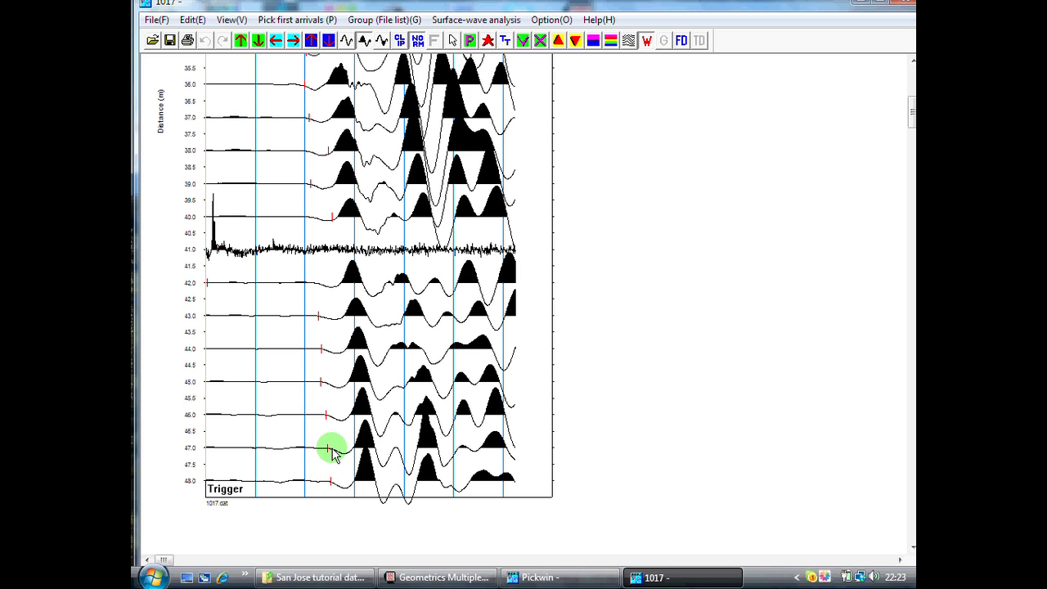
{"action": "mouse_move", "coordinate": [325, 384]}
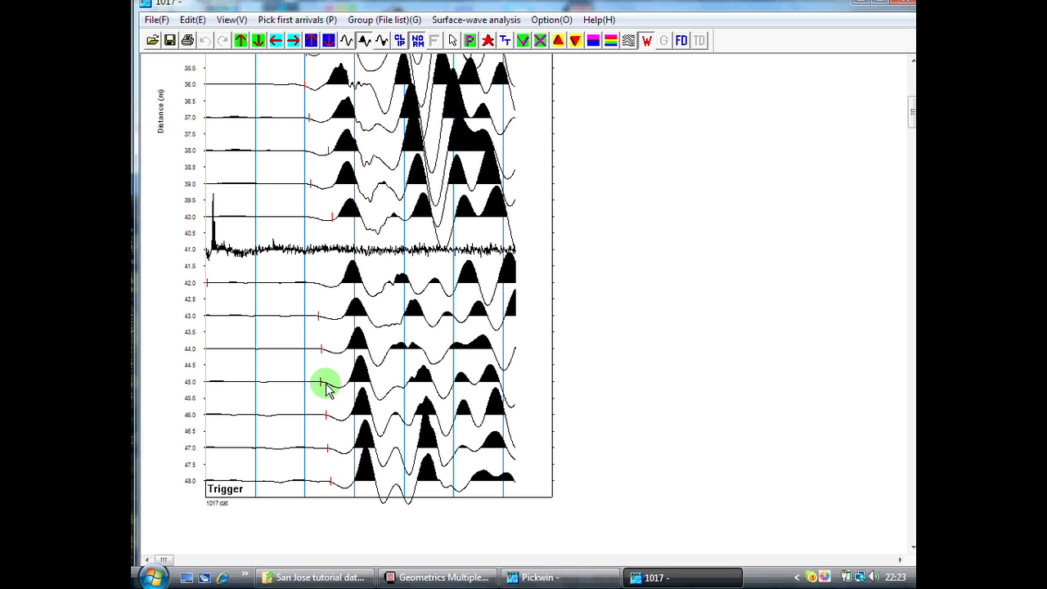
{"action": "mouse_move", "coordinate": [323, 341]}
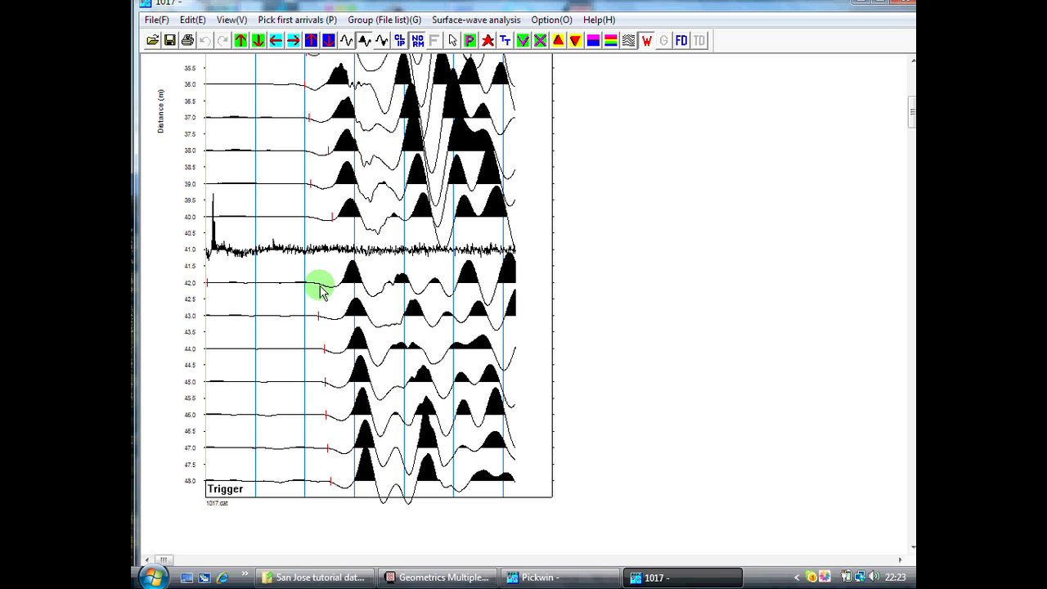
{"action": "mouse_move", "coordinate": [309, 260]}
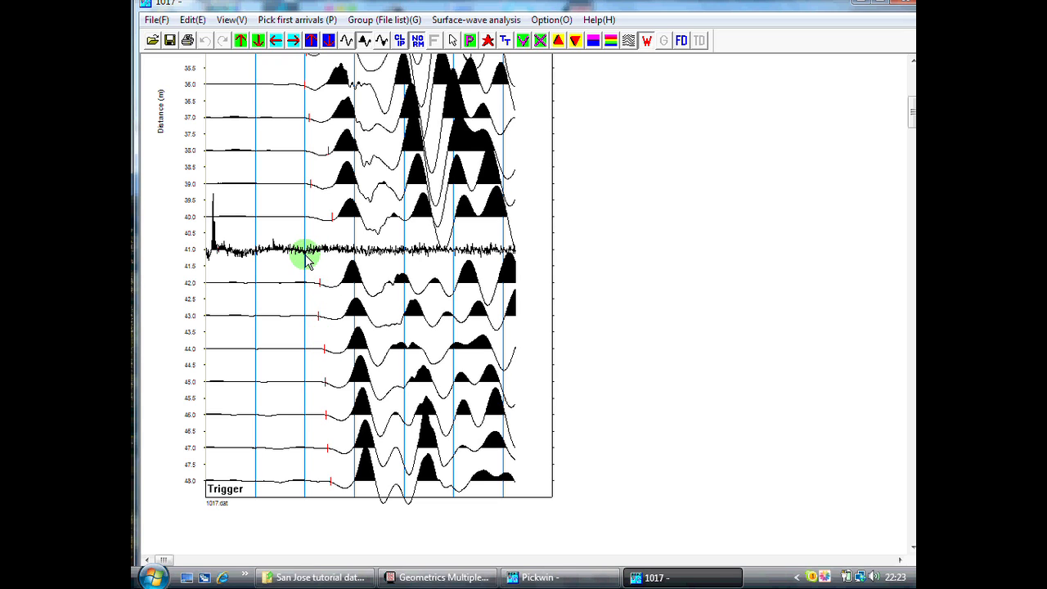
{"action": "mouse_move", "coordinate": [241, 258]}
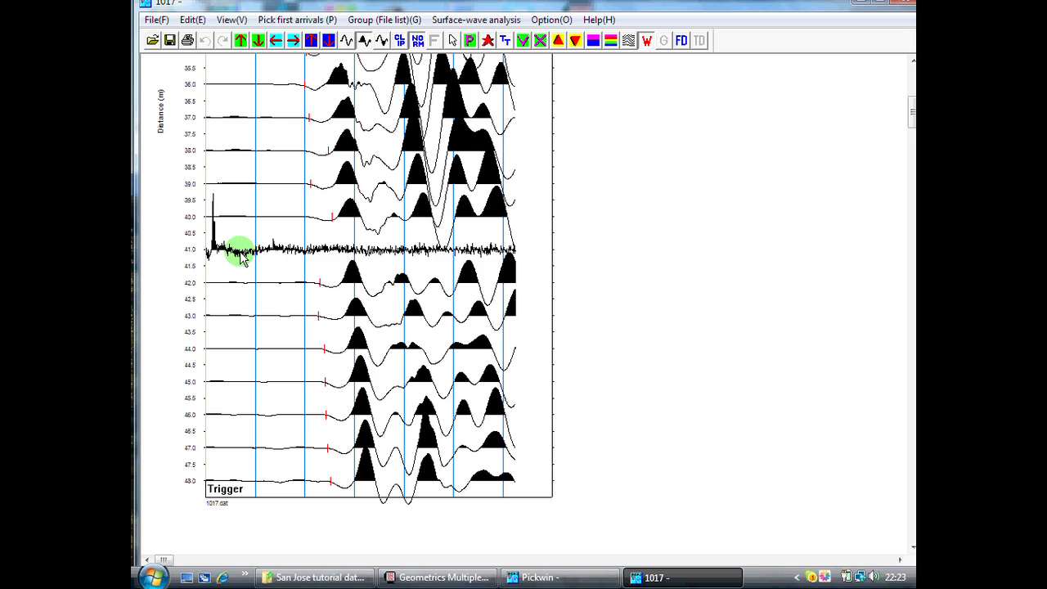
{"action": "mouse_move", "coordinate": [220, 253]}
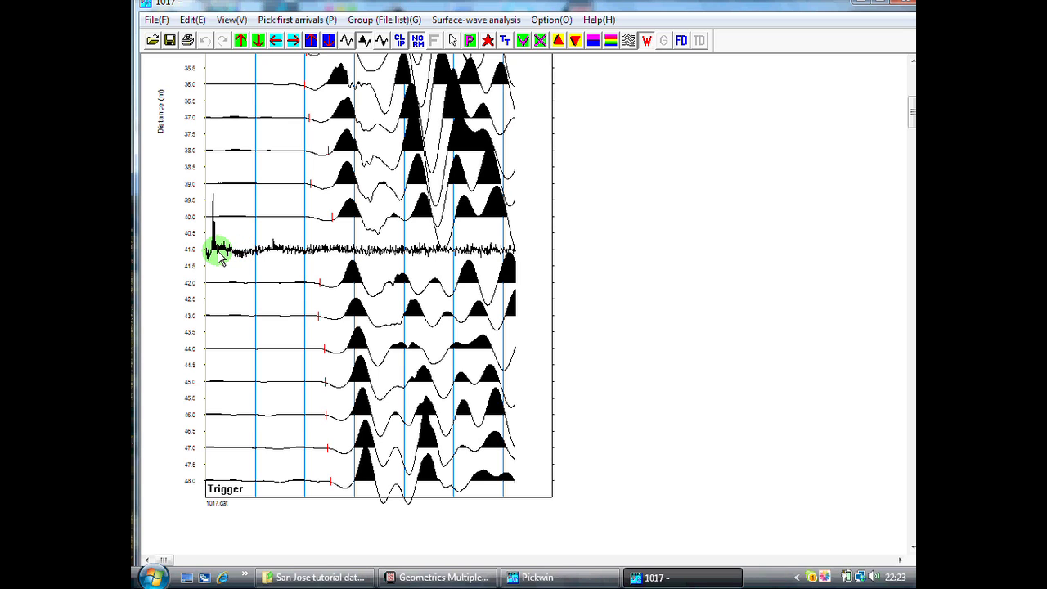
{"action": "mouse_move", "coordinate": [221, 249]}
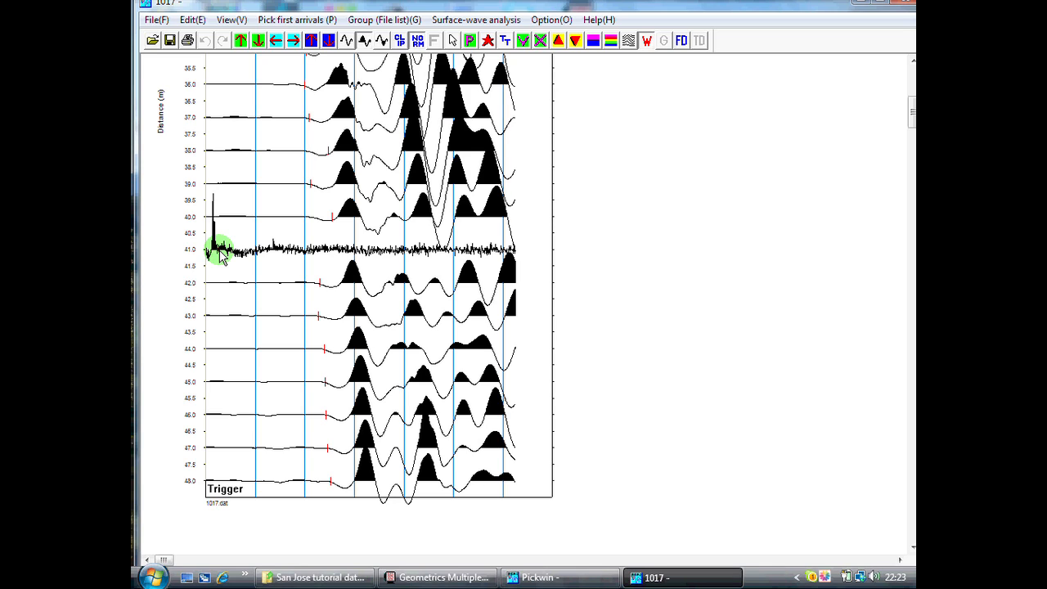
{"action": "mouse_move", "coordinate": [303, 254]}
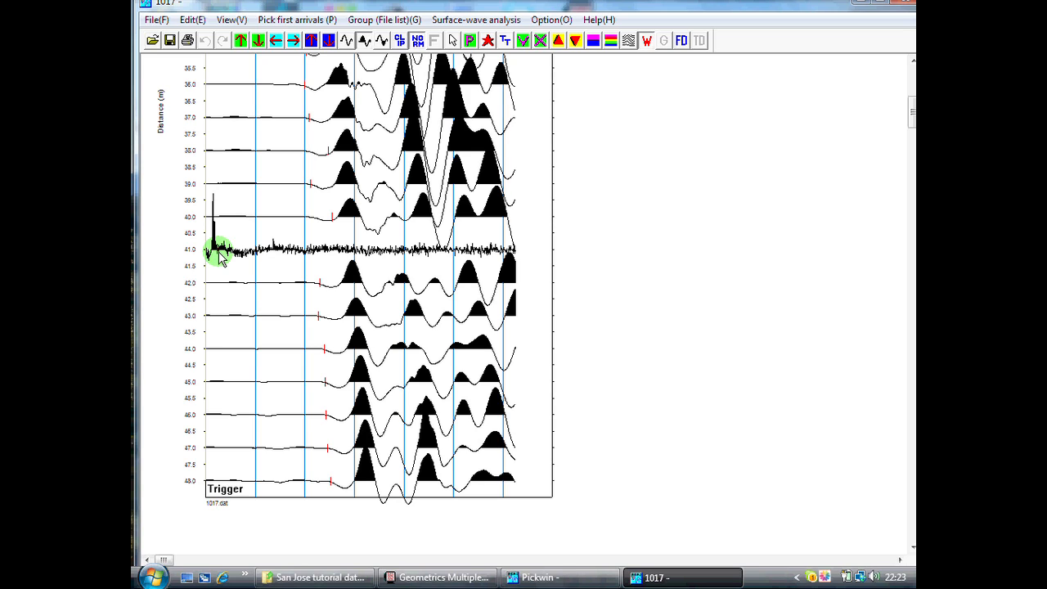
{"action": "mouse_move", "coordinate": [309, 154]}
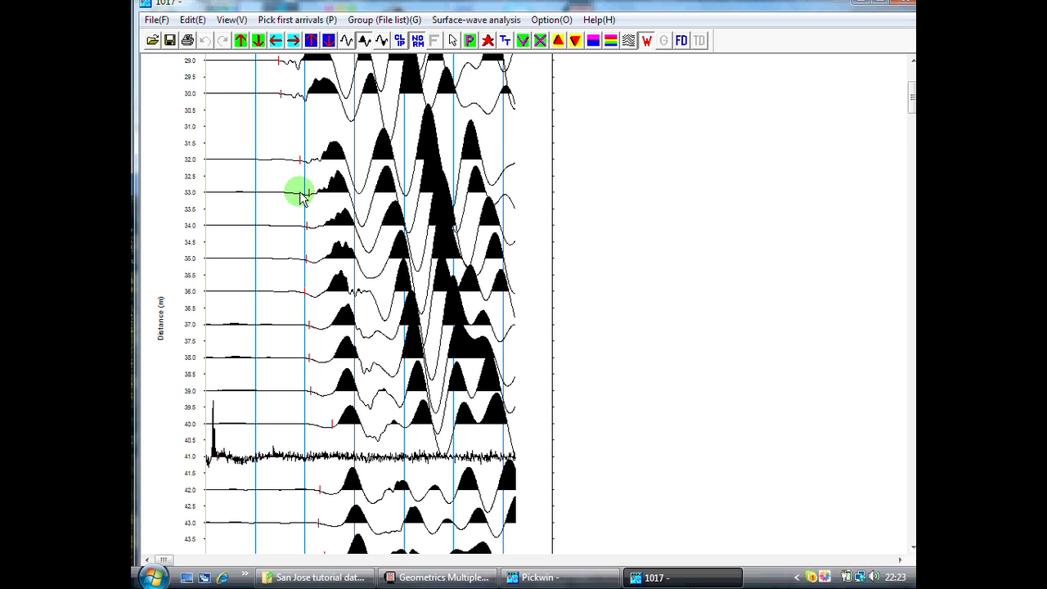
{"action": "mouse_move", "coordinate": [292, 158]}
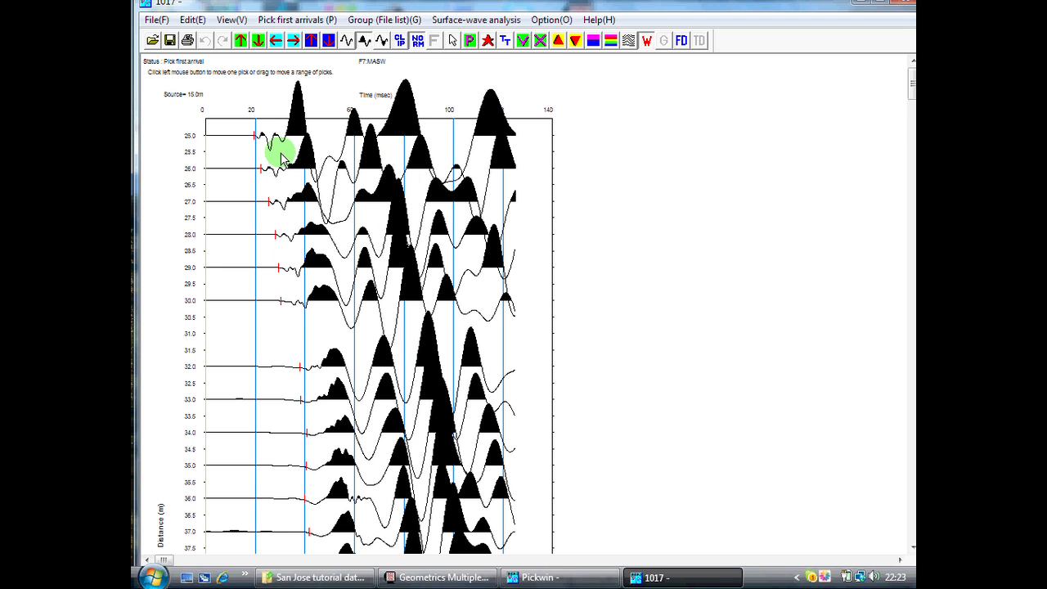
{"action": "scroll", "scroll_direction": "down", "scroll_amount": 3}
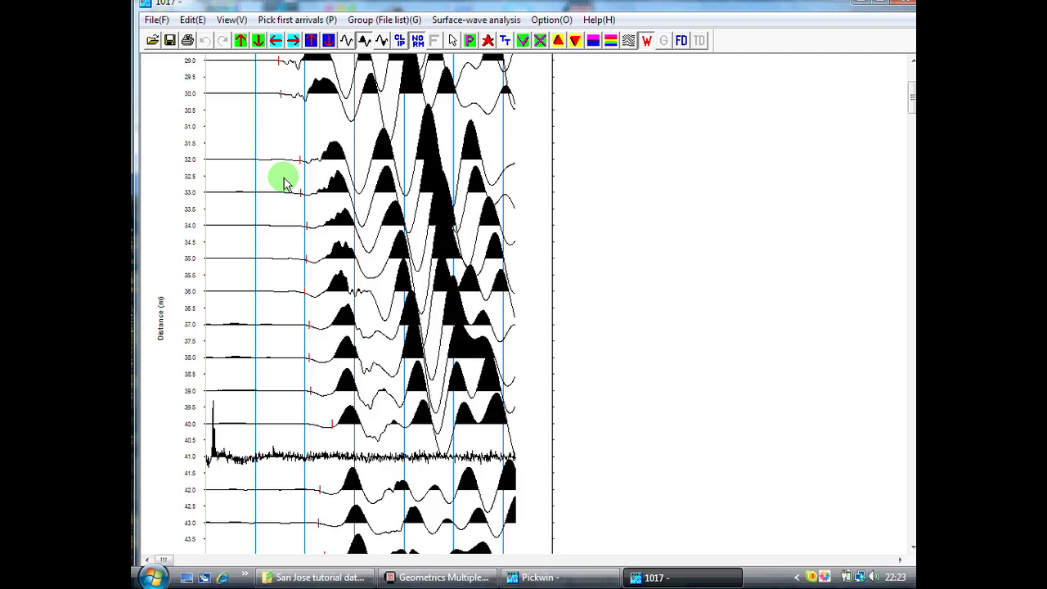
{"action": "scroll", "scroll_direction": "down", "scroll_amount": 3}
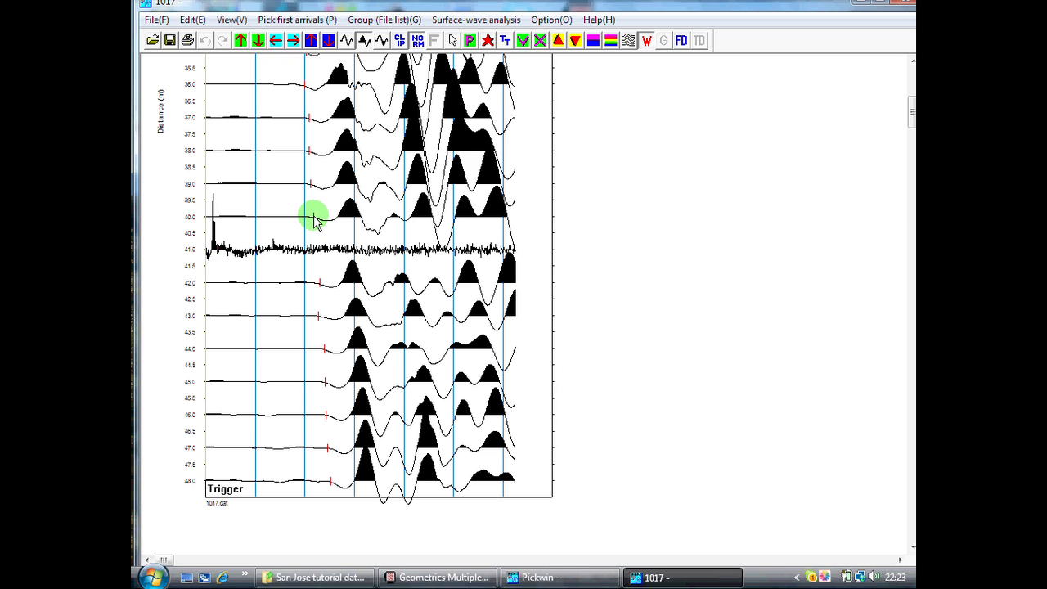
{"action": "mouse_move", "coordinate": [256, 170]}
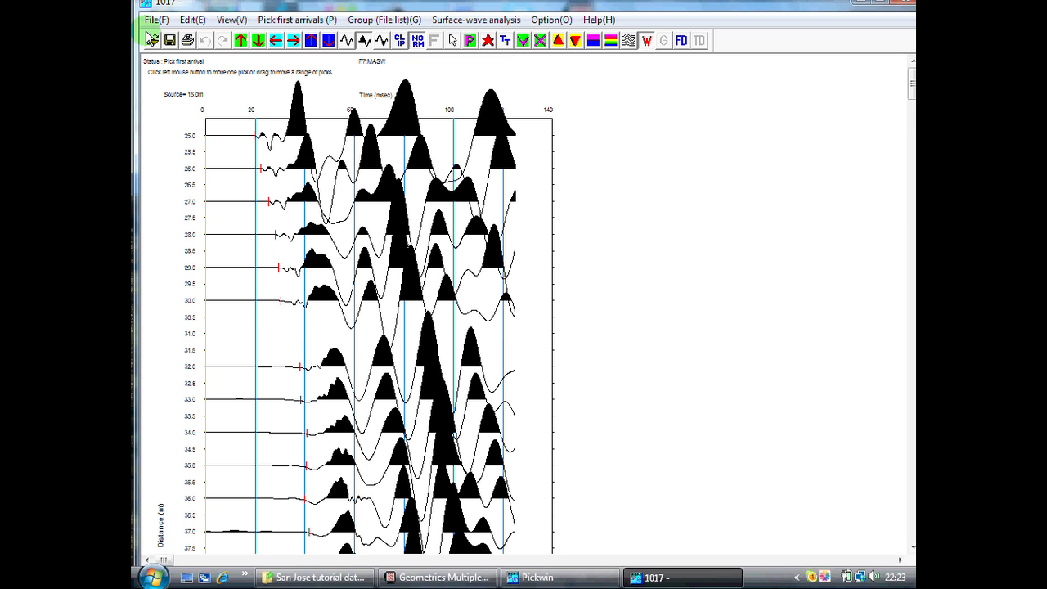
Open record 1018 as a new file and dismiss its trace information message
{"action": "left_click", "coordinate": [155, 20]}
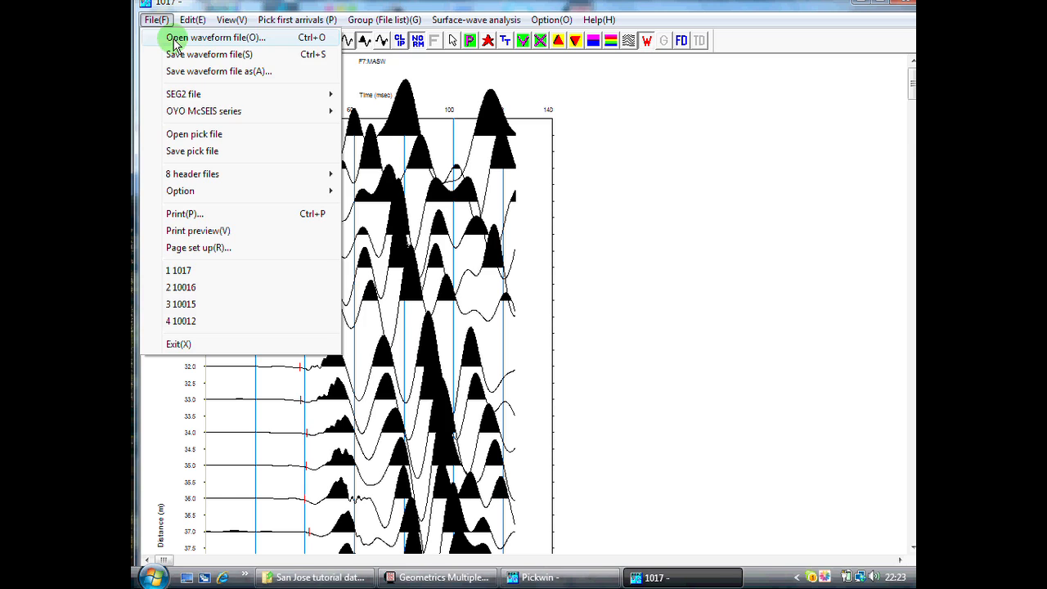
{"action": "left_click", "coordinate": [222, 37]}
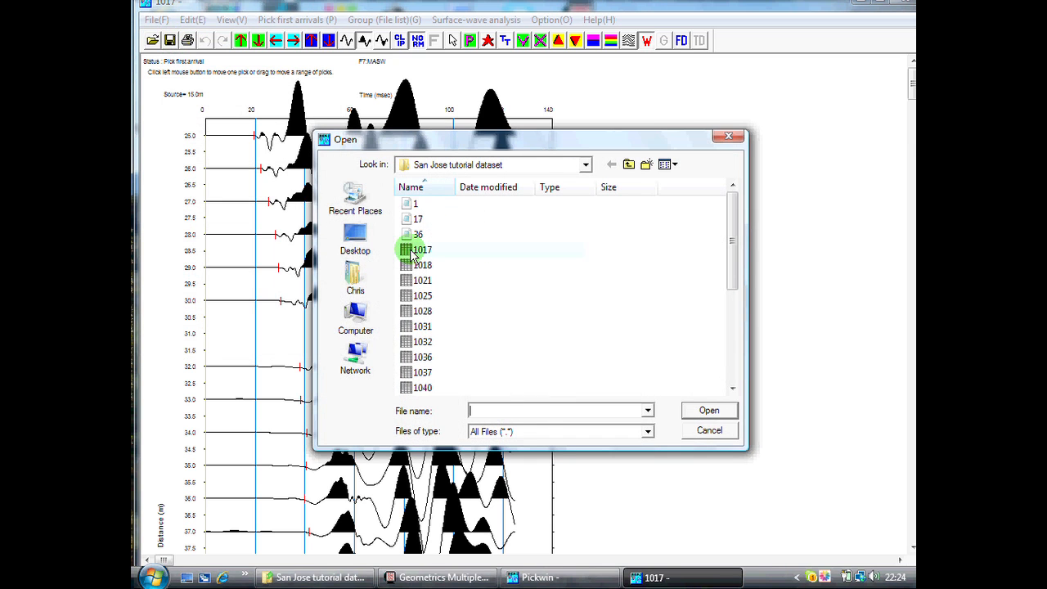
{"action": "left_click", "coordinate": [422, 265]}
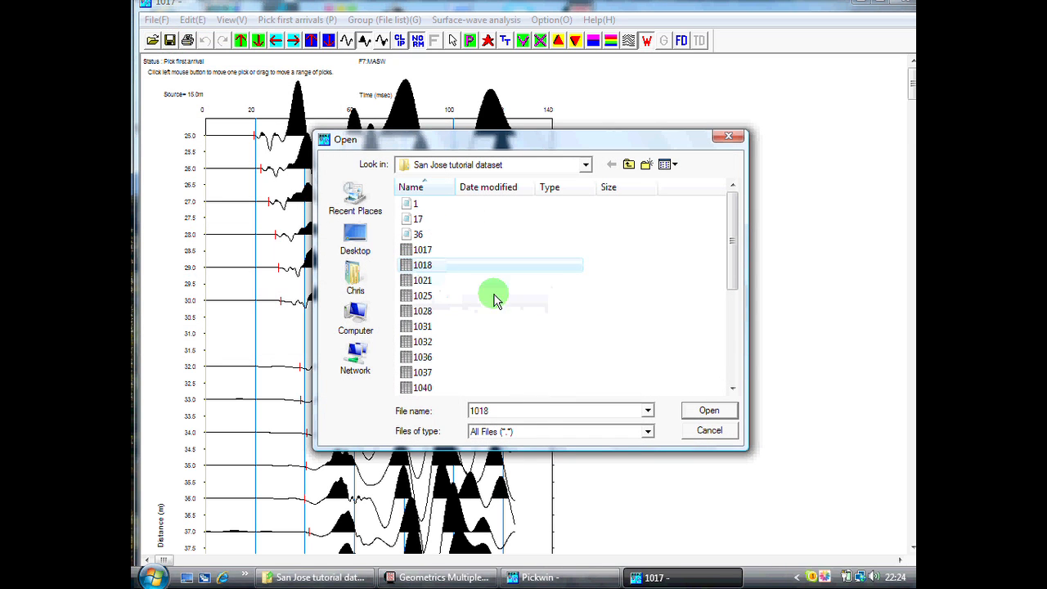
{"action": "left_click", "coordinate": [709, 410]}
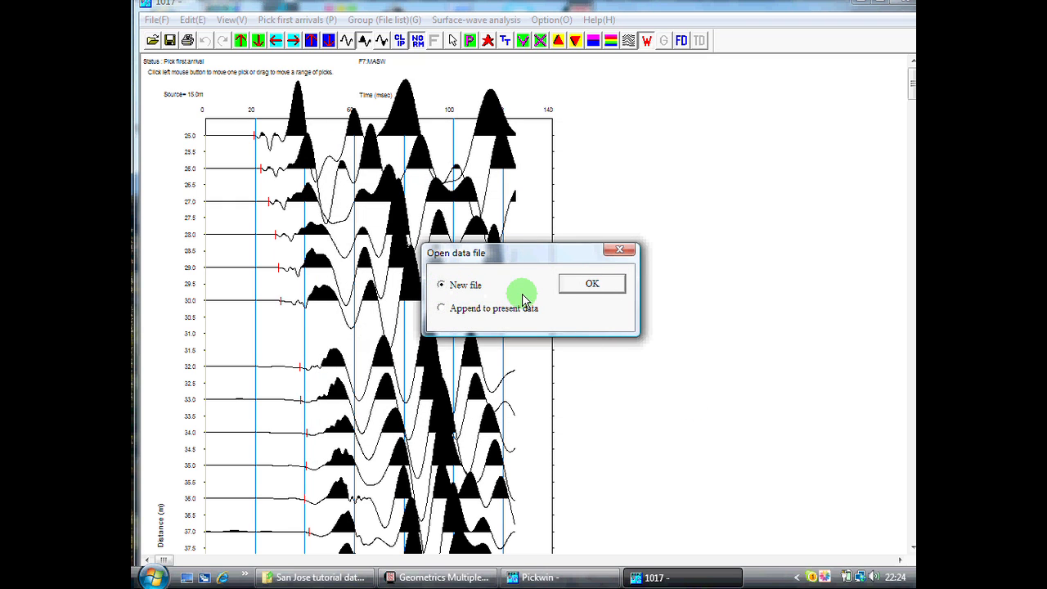
{"action": "left_click", "coordinate": [591, 283]}
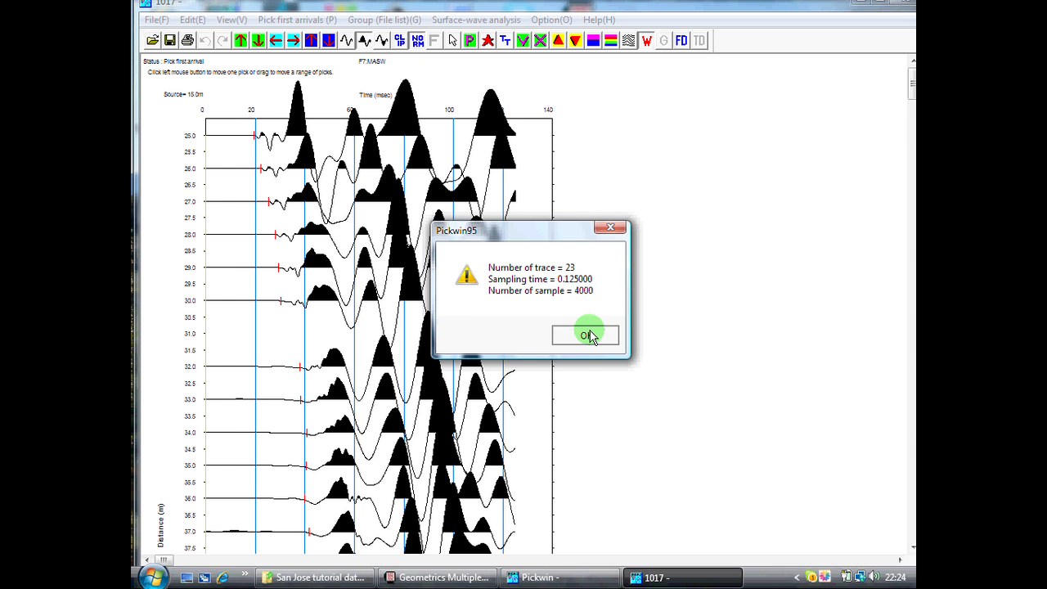
{"action": "left_click", "coordinate": [586, 335]}
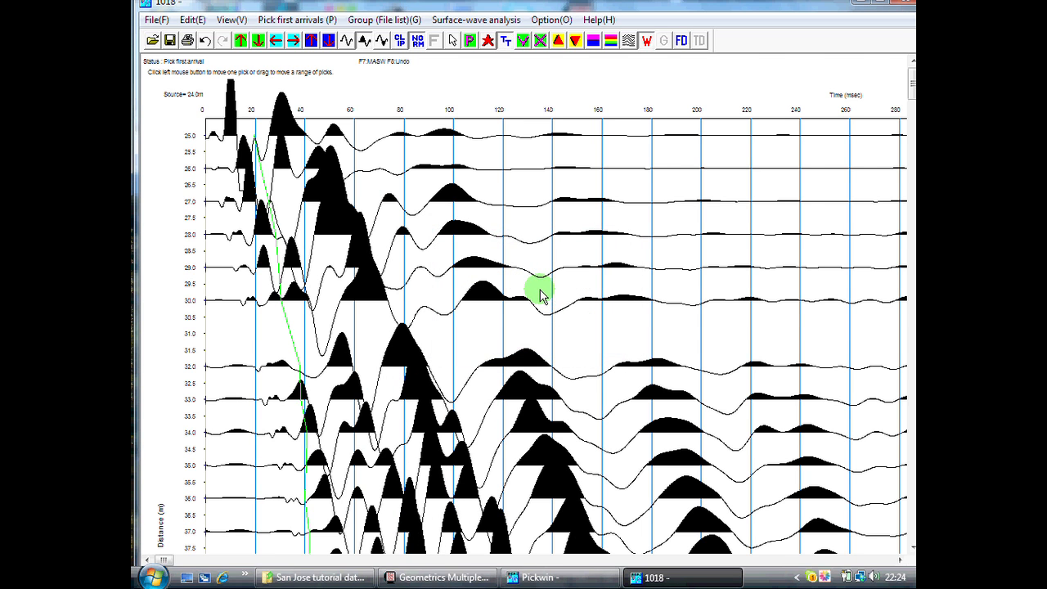
{"action": "scroll", "scroll_direction": "down", "scroll_amount": 3}
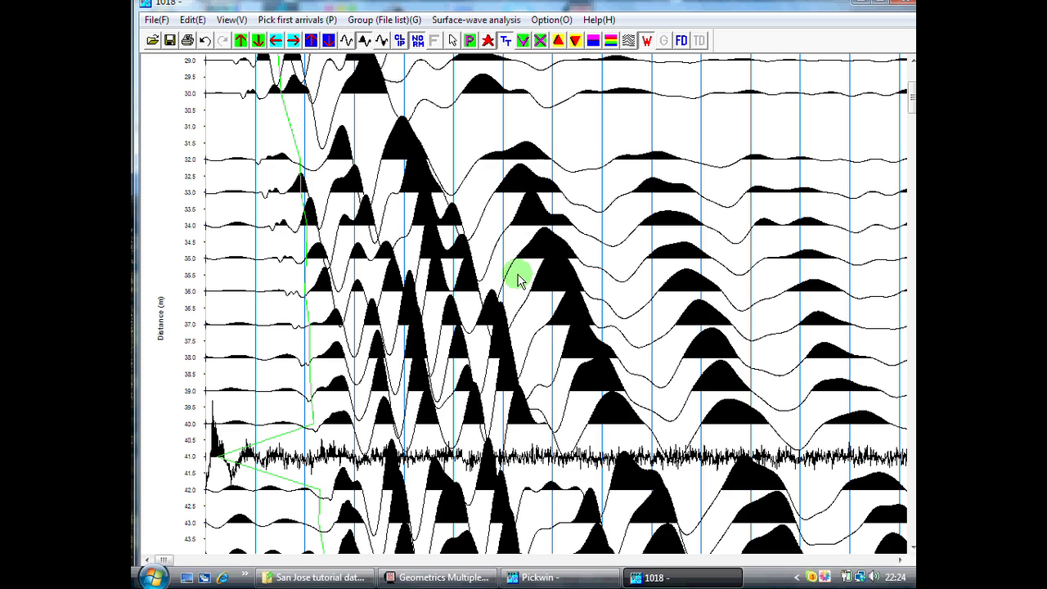
{"action": "mouse_move", "coordinate": [276, 77]}
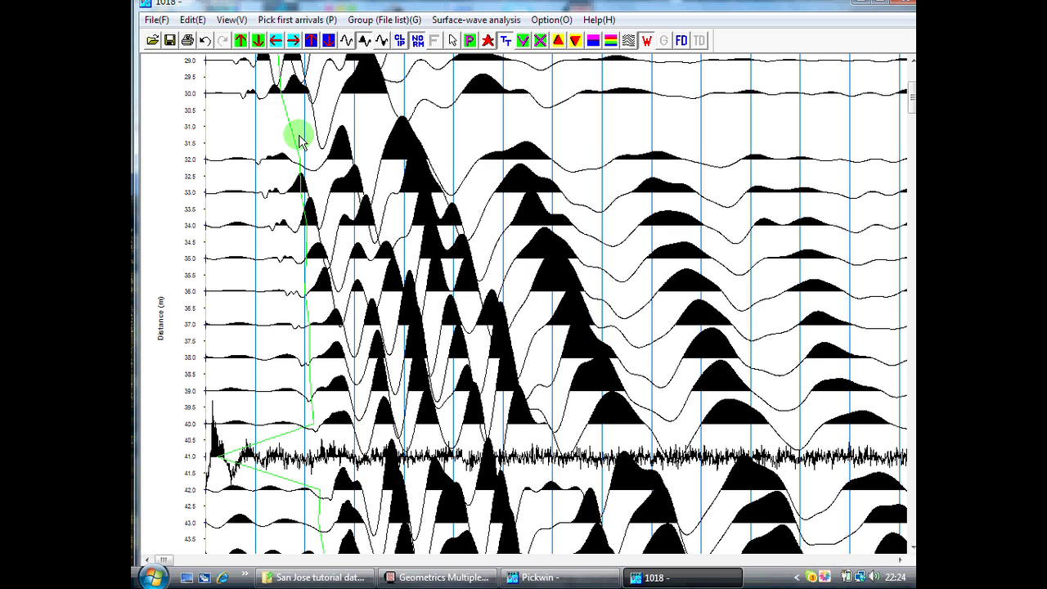
{"action": "mouse_move", "coordinate": [310, 266]}
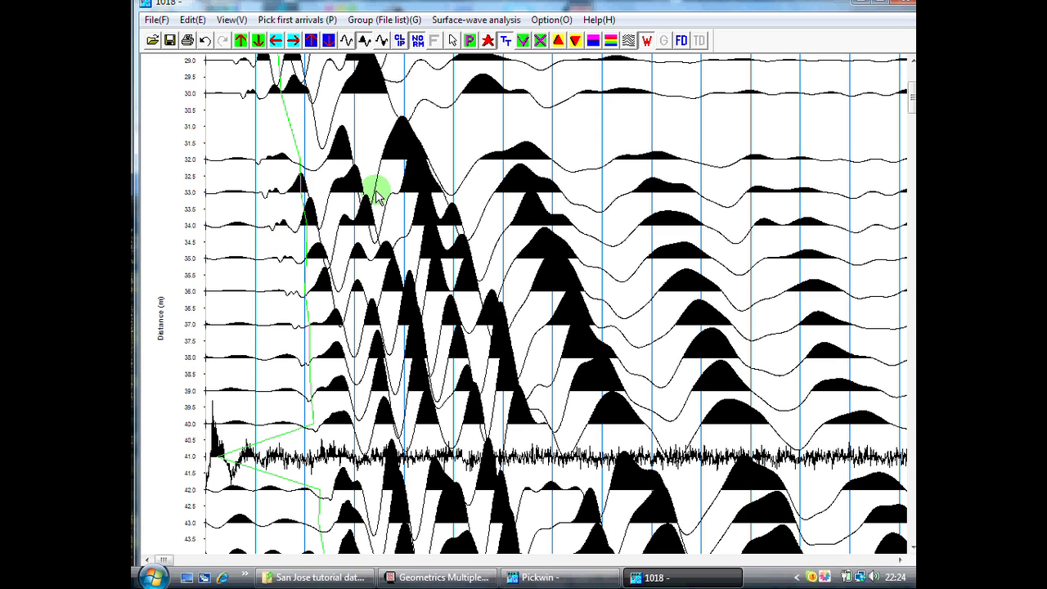
Open the View menu to change record 1018's displayed samples
{"action": "left_click", "coordinate": [231, 19]}
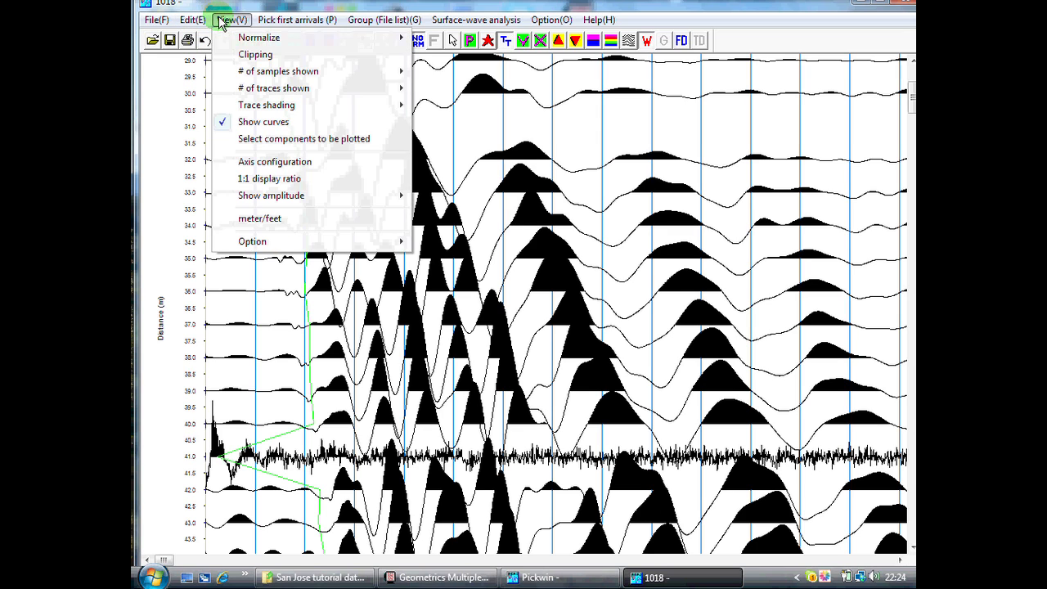
{"action": "mouse_move", "coordinate": [392, 74]}
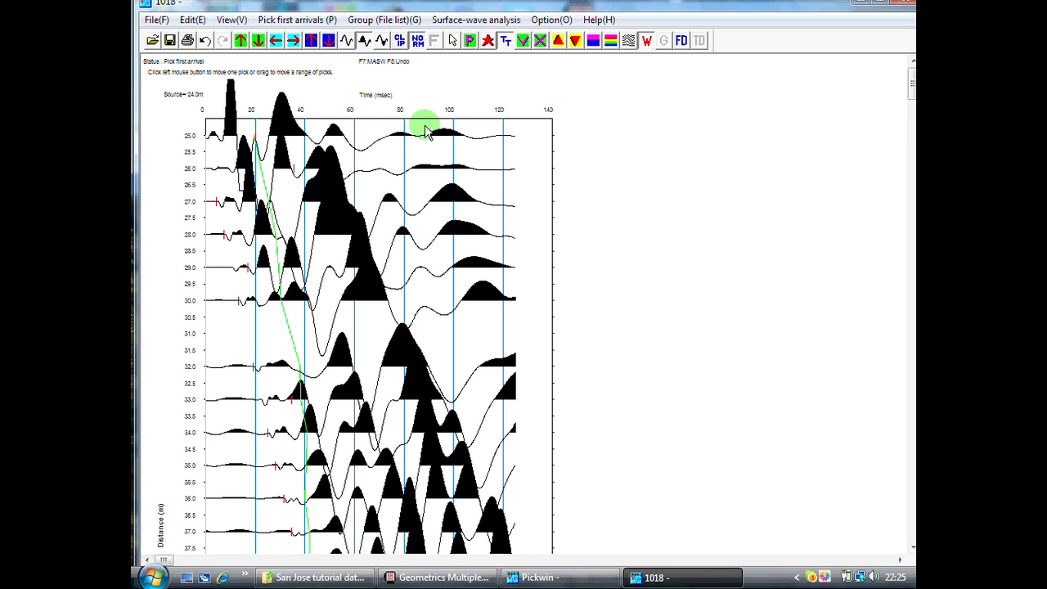
{"action": "mouse_move", "coordinate": [211, 137]}
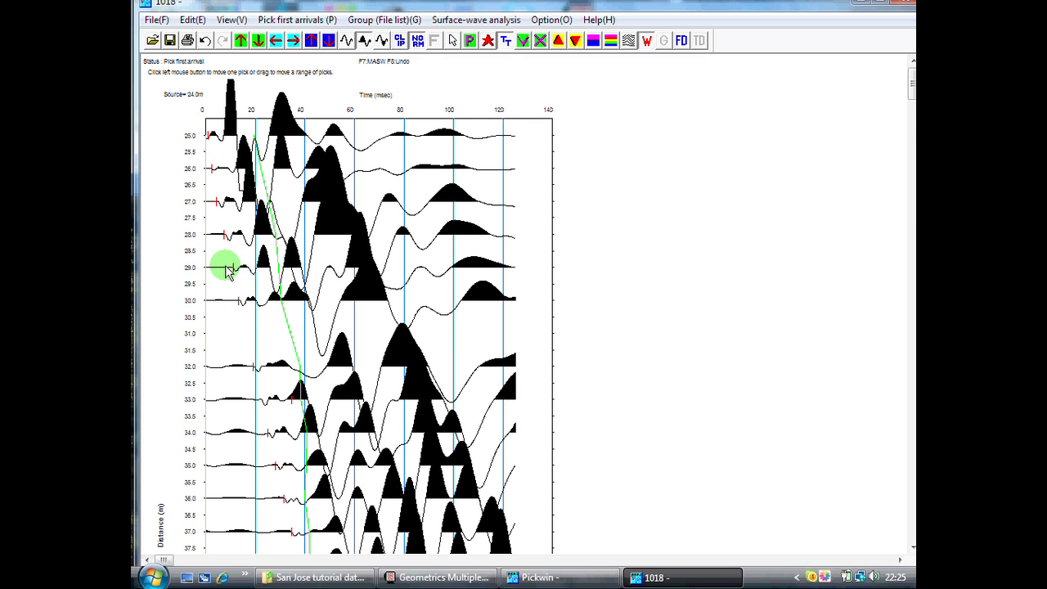
Scroll down record 1018 to review picks through 48 m against the green trend line
{"action": "scroll", "scroll_direction": "down", "scroll_amount": 3}
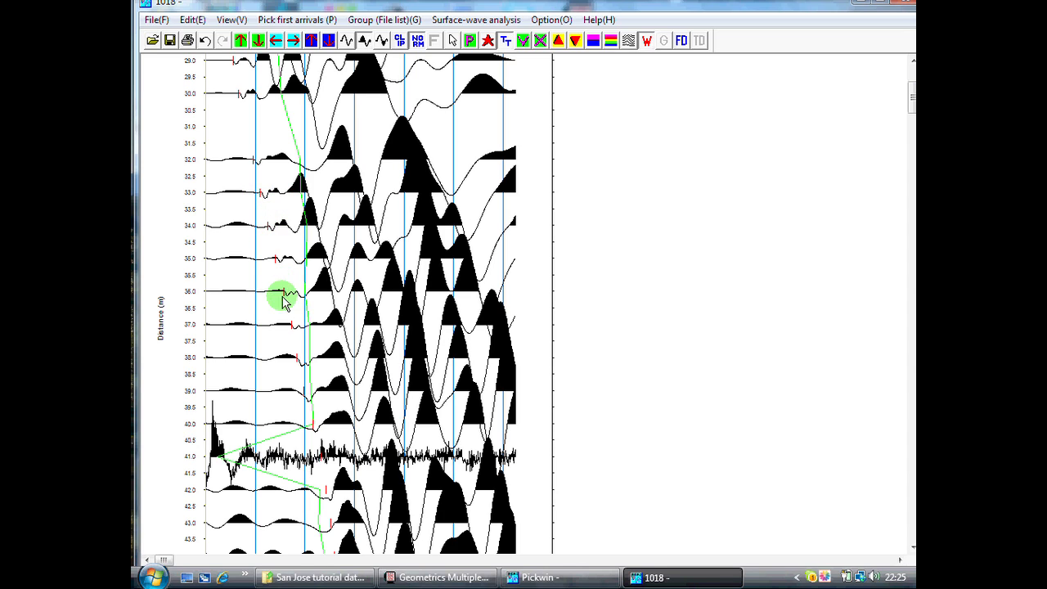
{"action": "mouse_move", "coordinate": [323, 298]}
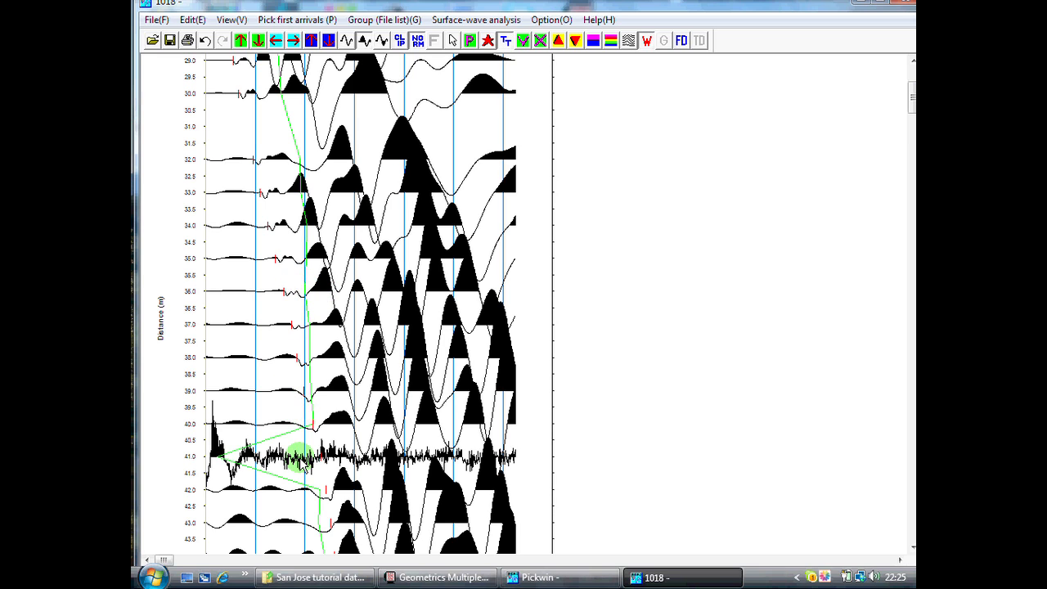
{"action": "scroll", "scroll_direction": "down", "scroll_amount": 3}
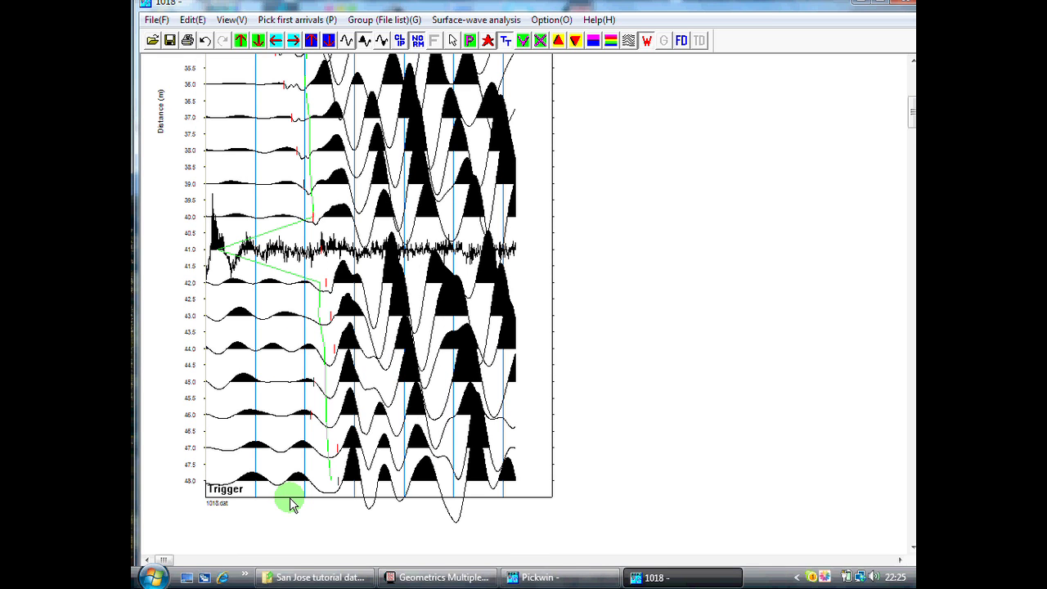
{"action": "mouse_move", "coordinate": [241, 414]}
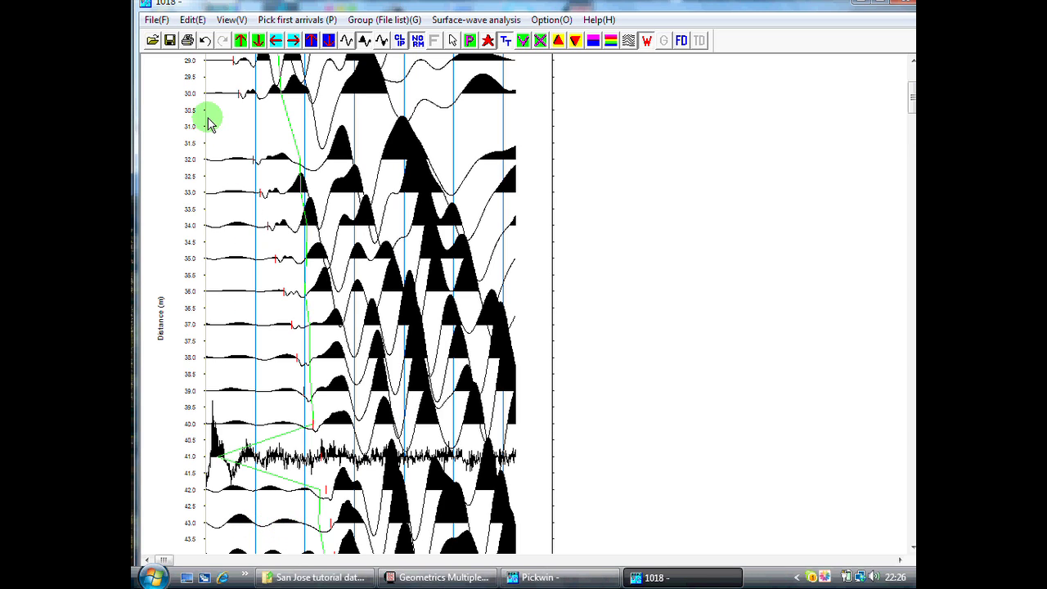
{"action": "mouse_move", "coordinate": [342, 434]}
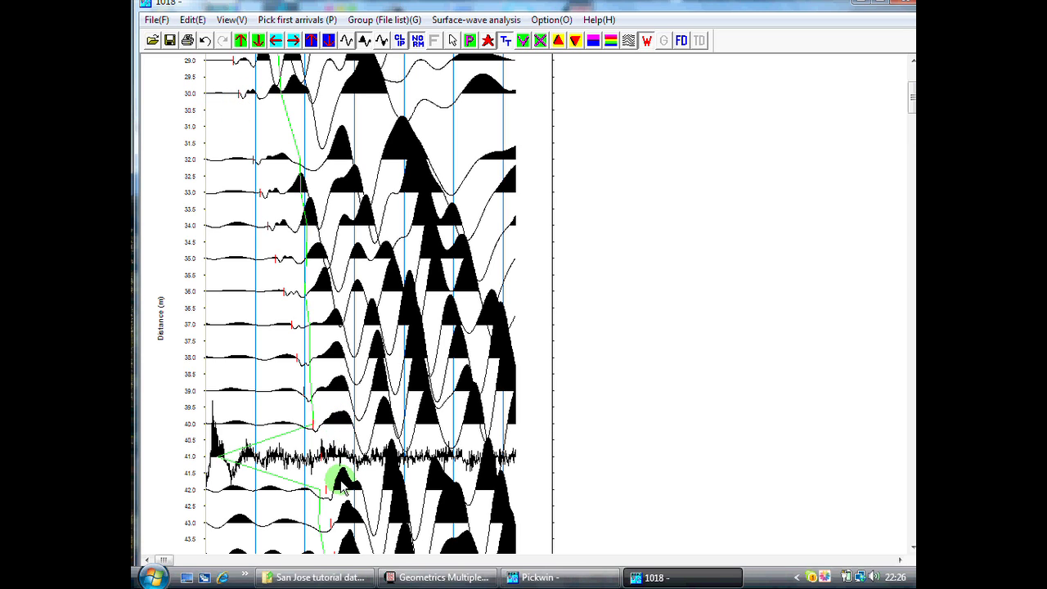
{"action": "mouse_move", "coordinate": [277, 211]}
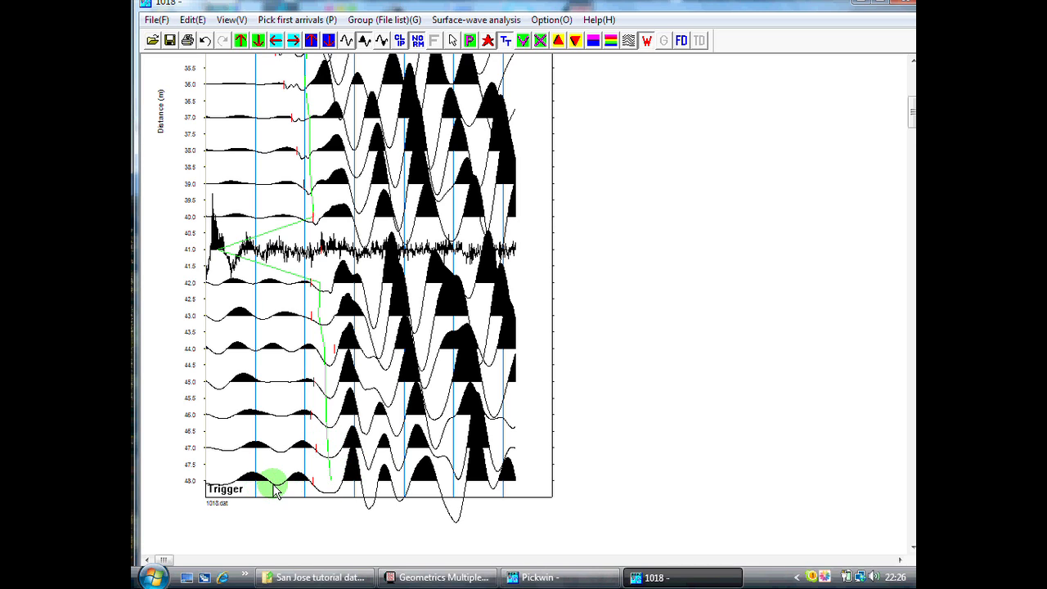
{"action": "mouse_move", "coordinate": [296, 481]}
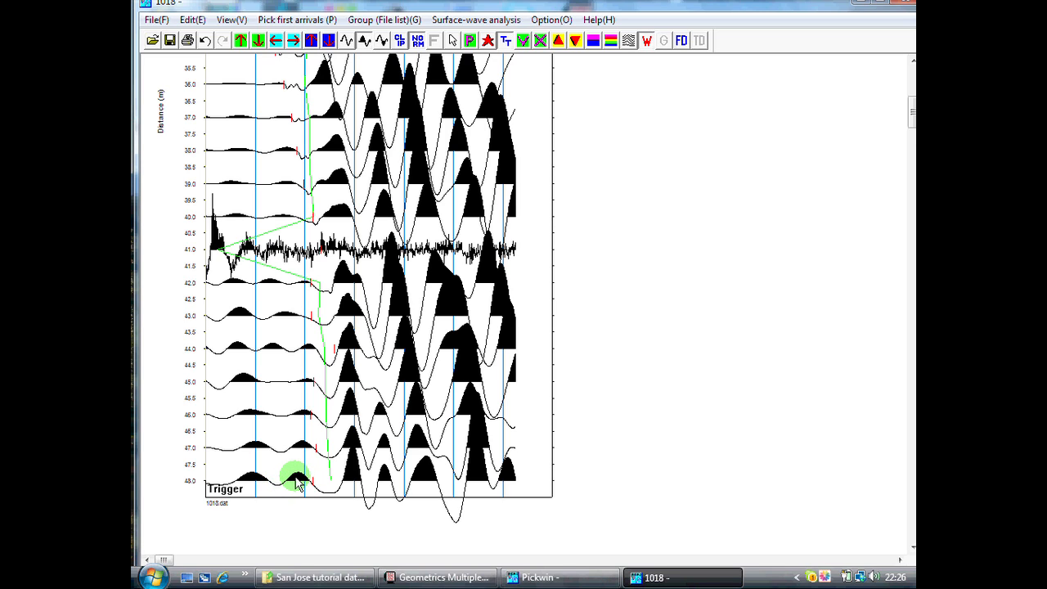
{"action": "mouse_move", "coordinate": [319, 477]}
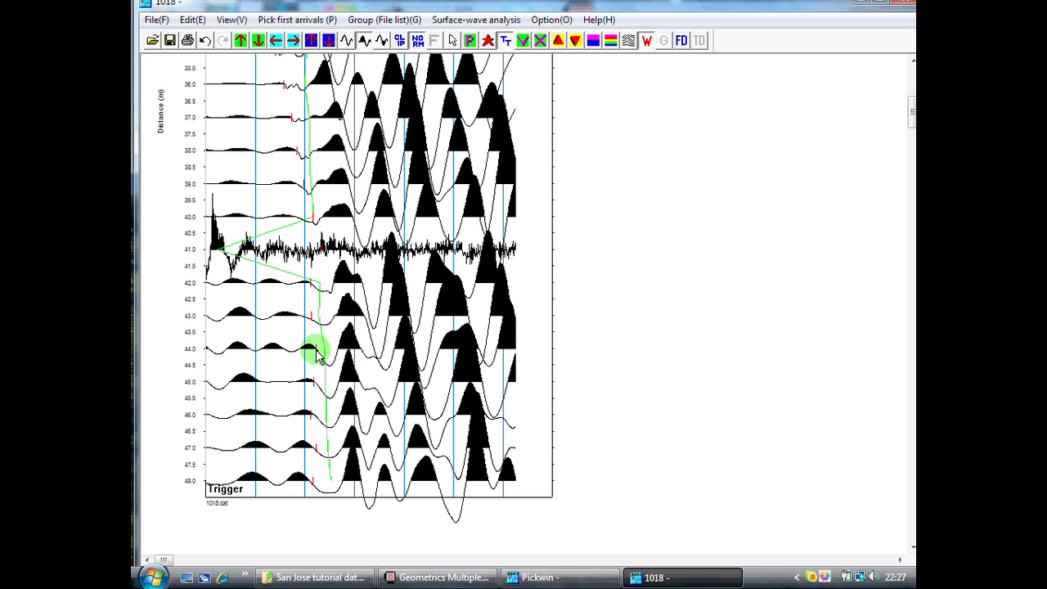
{"action": "mouse_move", "coordinate": [310, 354]}
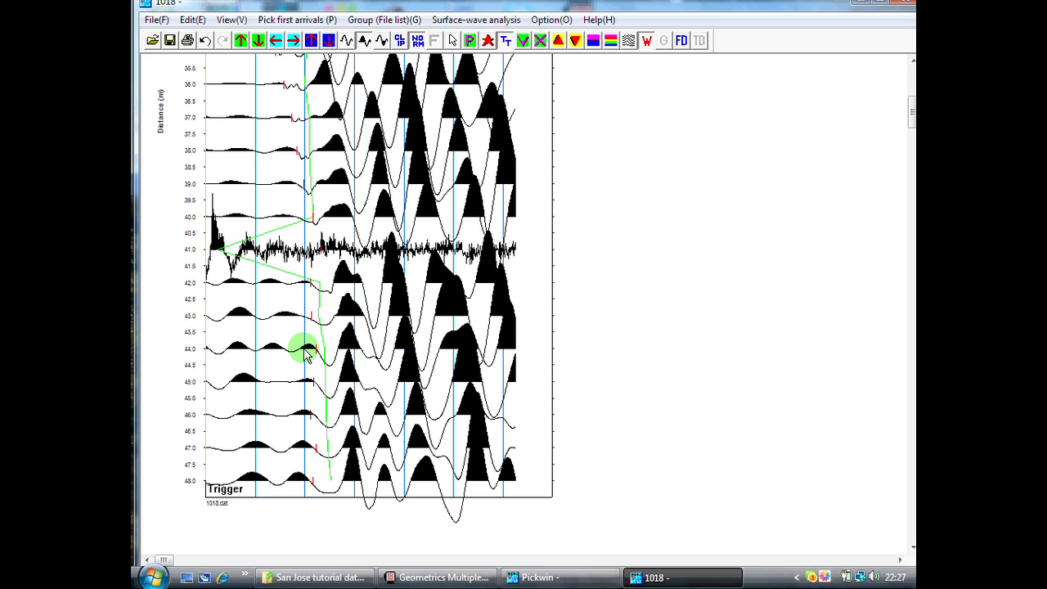
{"action": "mouse_move", "coordinate": [307, 331]}
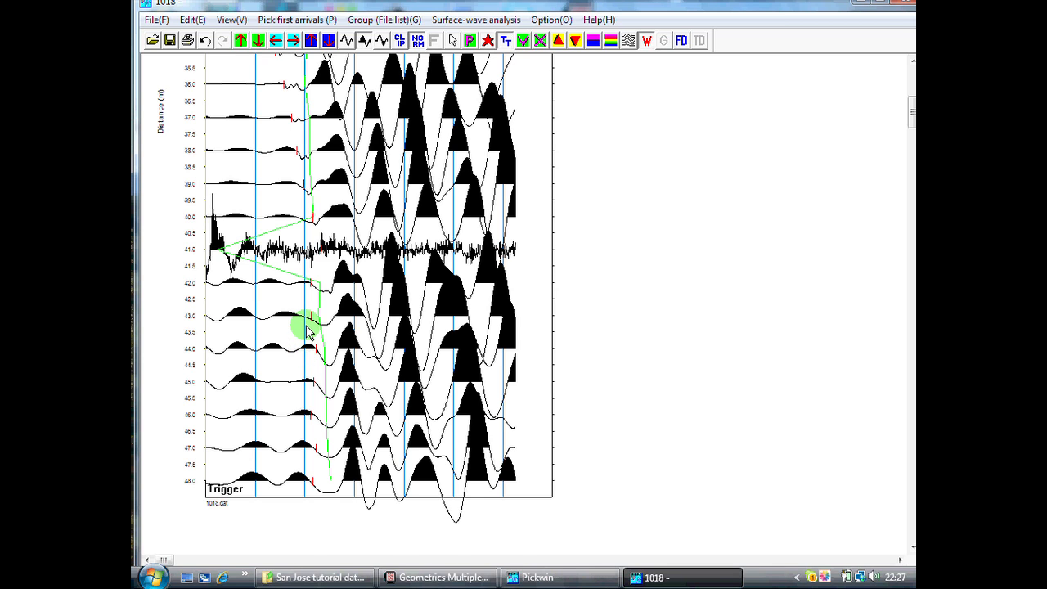